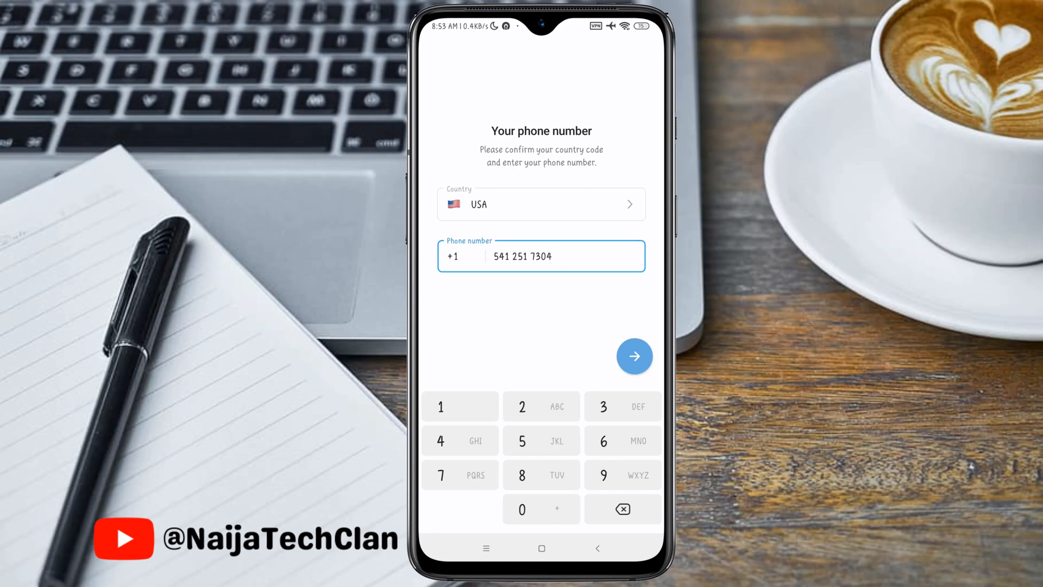
# Submit the US number and fill the profile with first name George and last name NaijaTechClan.
pyautogui.click(634, 356)
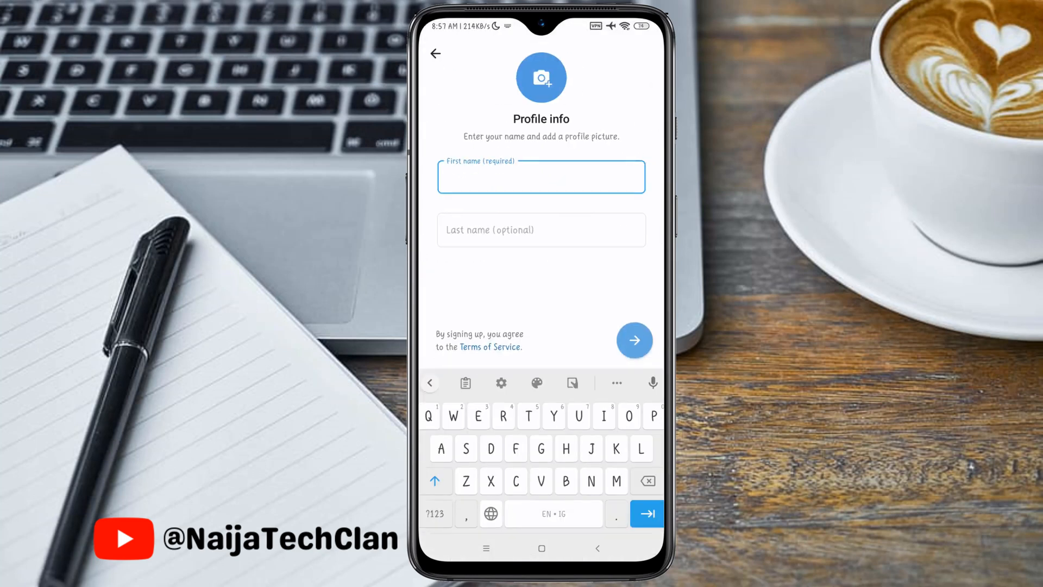
pyautogui.write('George')
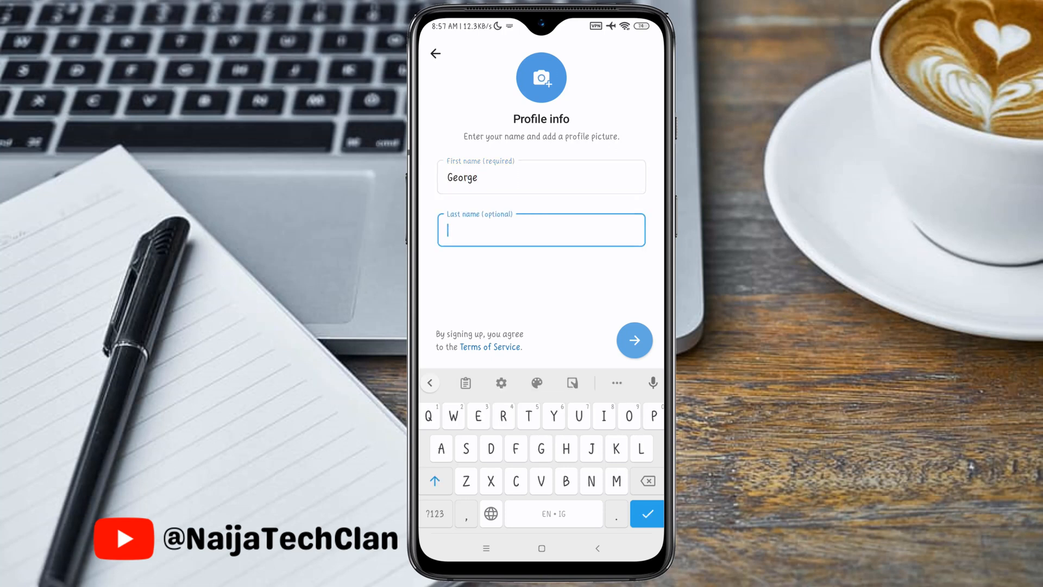
pyautogui.write('NaijaTech')
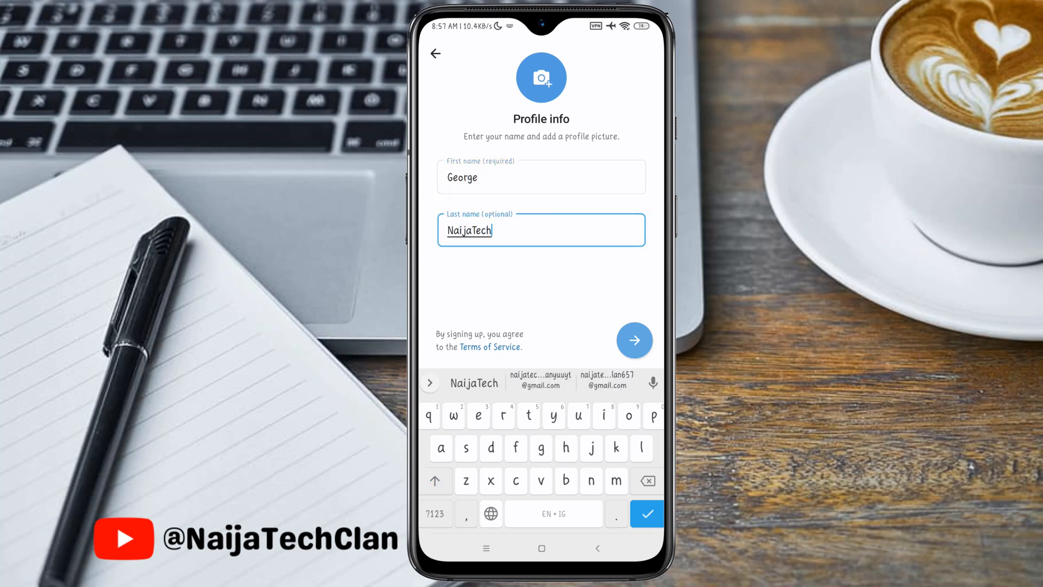
pyautogui.write('Clan')
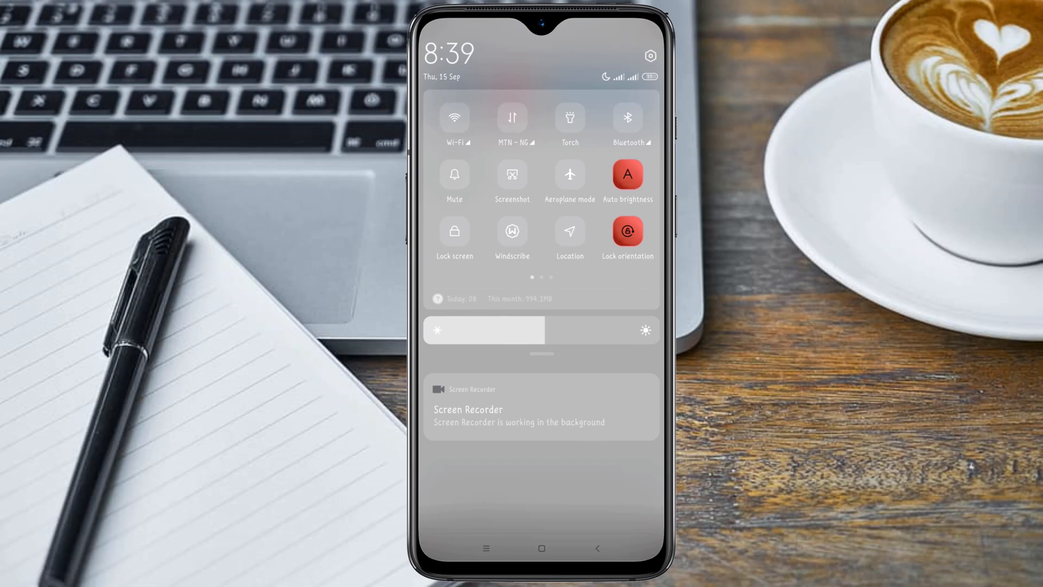
# Turn on aeroplane mode and reconnect Wi-Fi from quick settings.
pyautogui.click(569, 174)
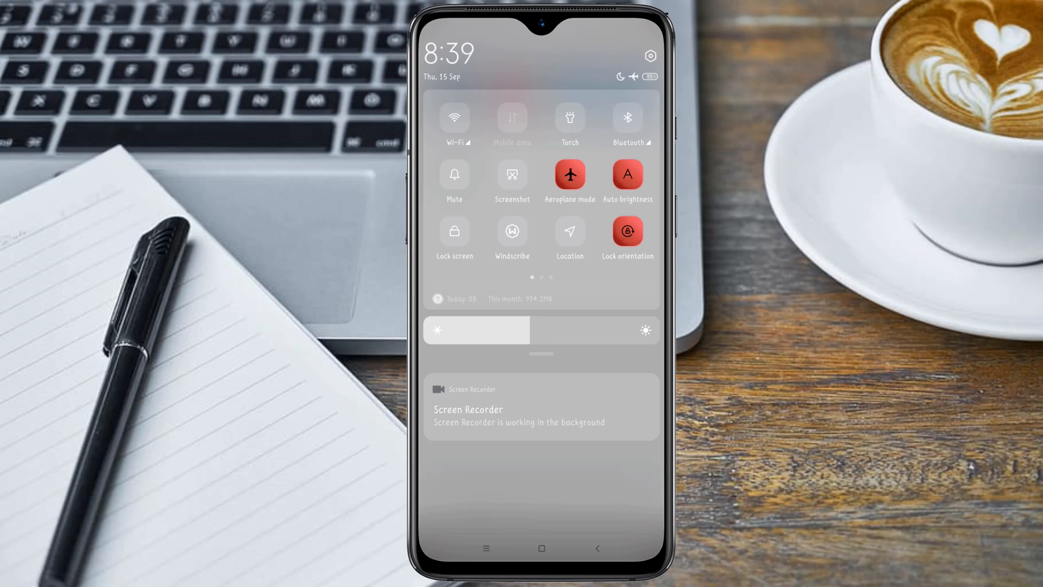
pyautogui.click(454, 116)
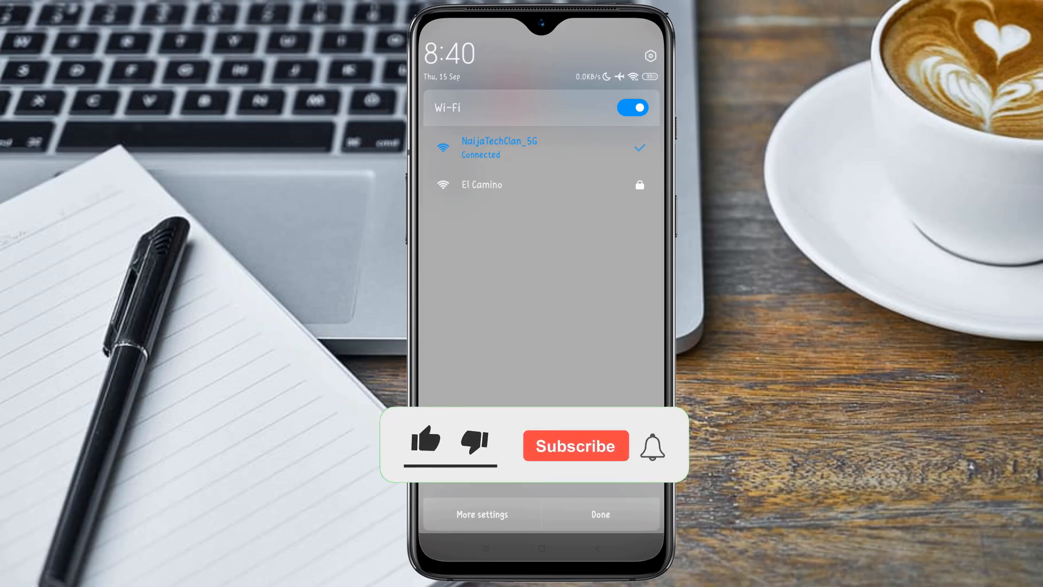
pyautogui.click(425, 442)
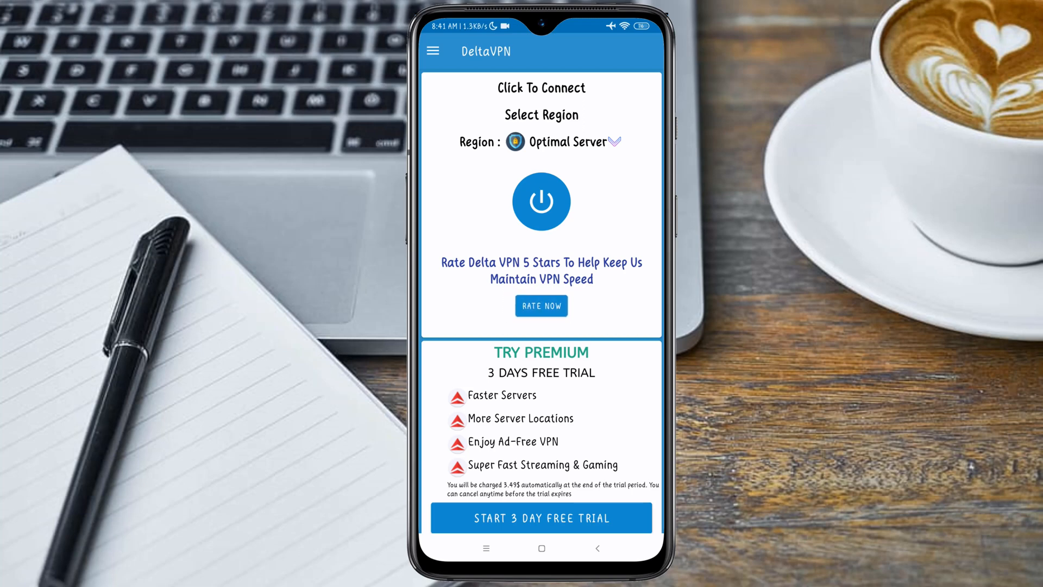
# Choose a United States server from the FREE #2 region list, dismissing the rating prompt.
pyautogui.click(564, 141)
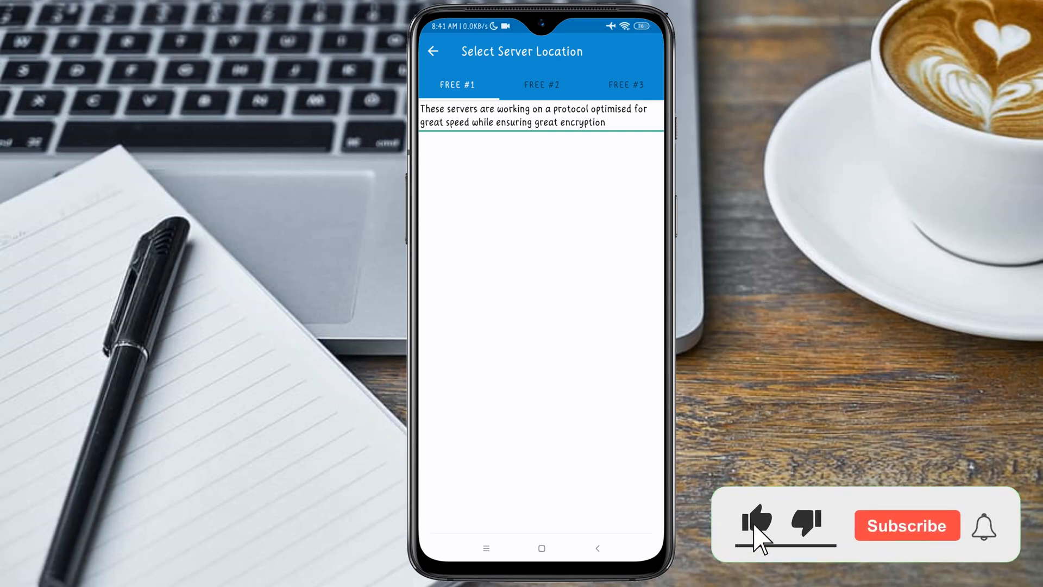
pyautogui.click(541, 85)
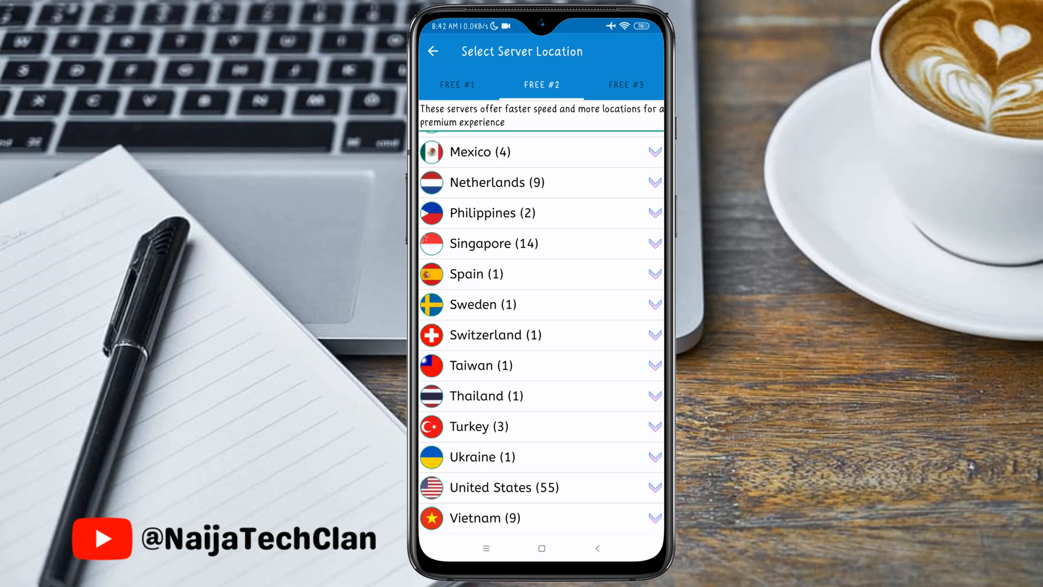
pyautogui.click(503, 487)
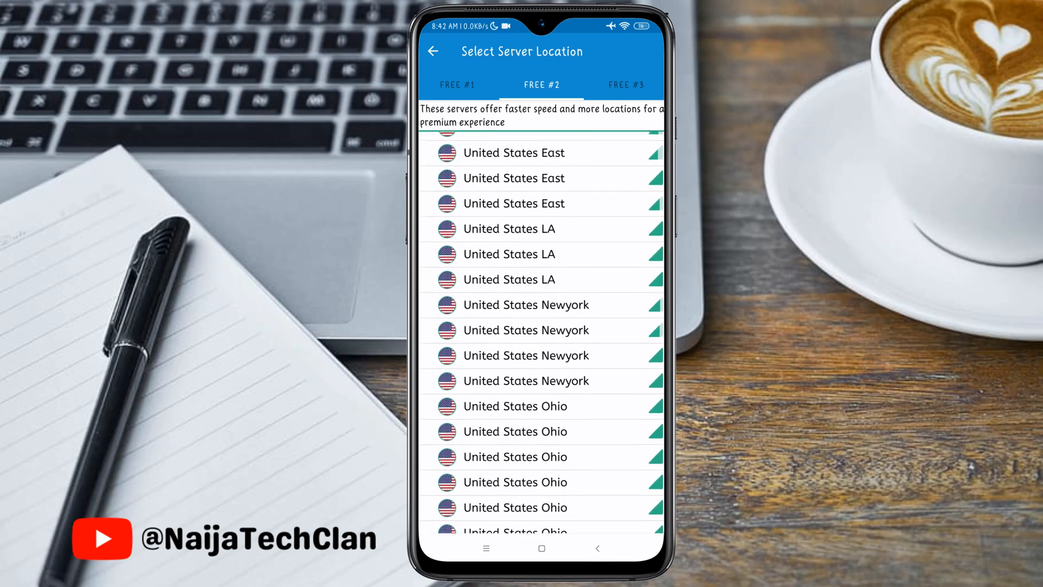
pyautogui.scroll(-3)
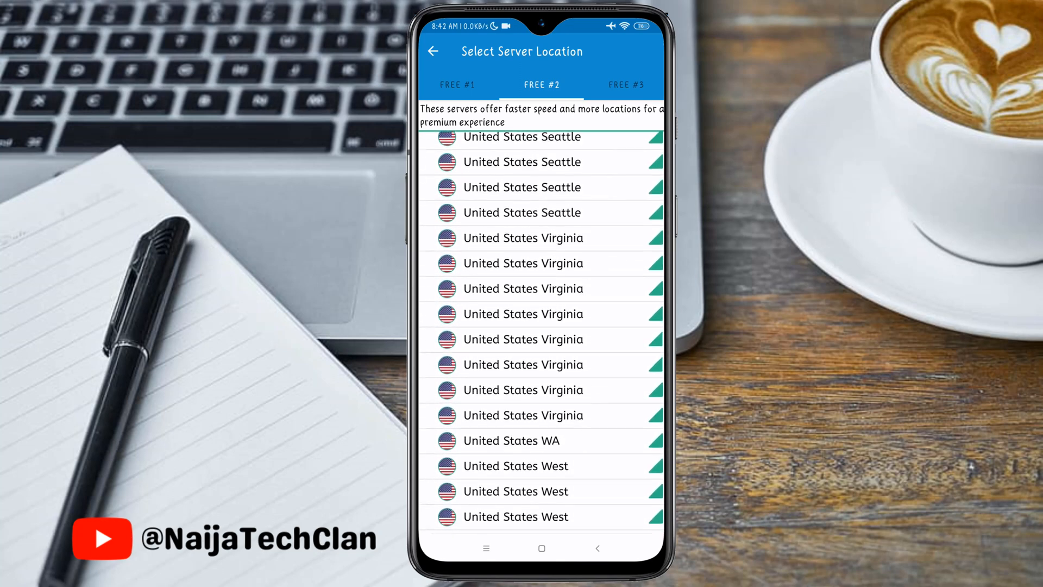
pyautogui.scroll(3)
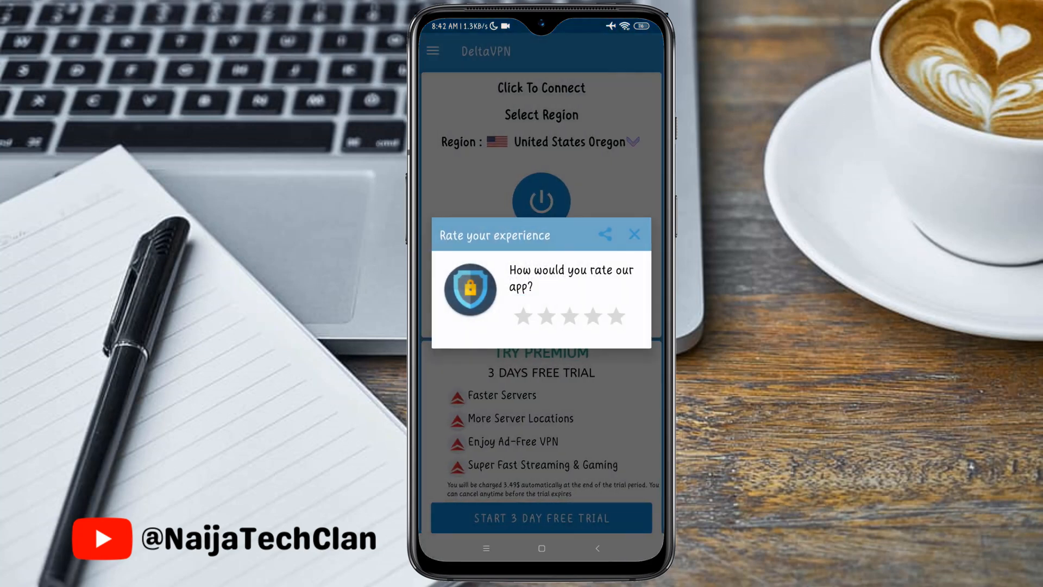
pyautogui.click(633, 235)
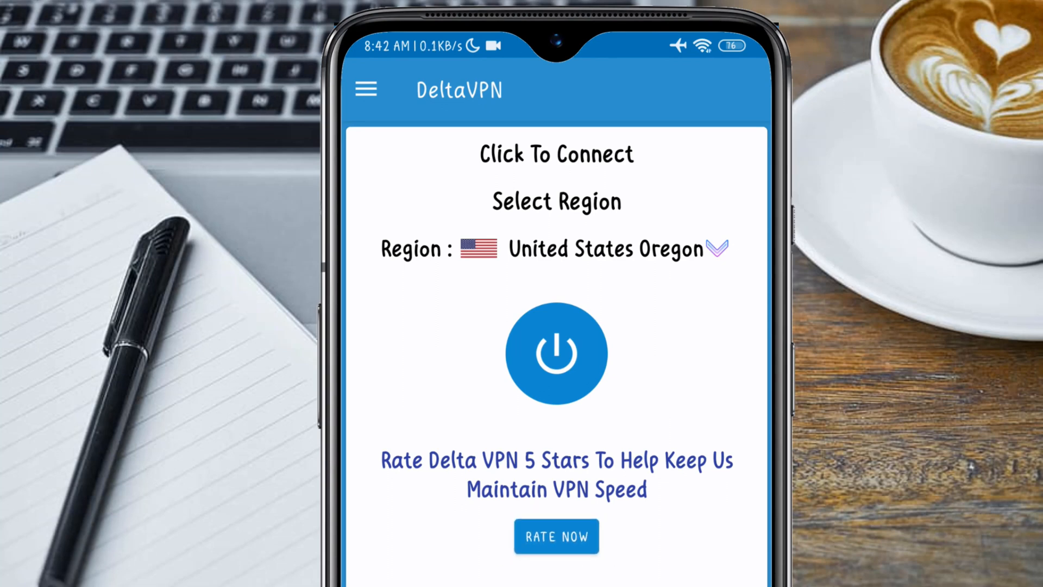
# Connect DeltaVPN to the United States Oregon server.
pyautogui.click(555, 354)
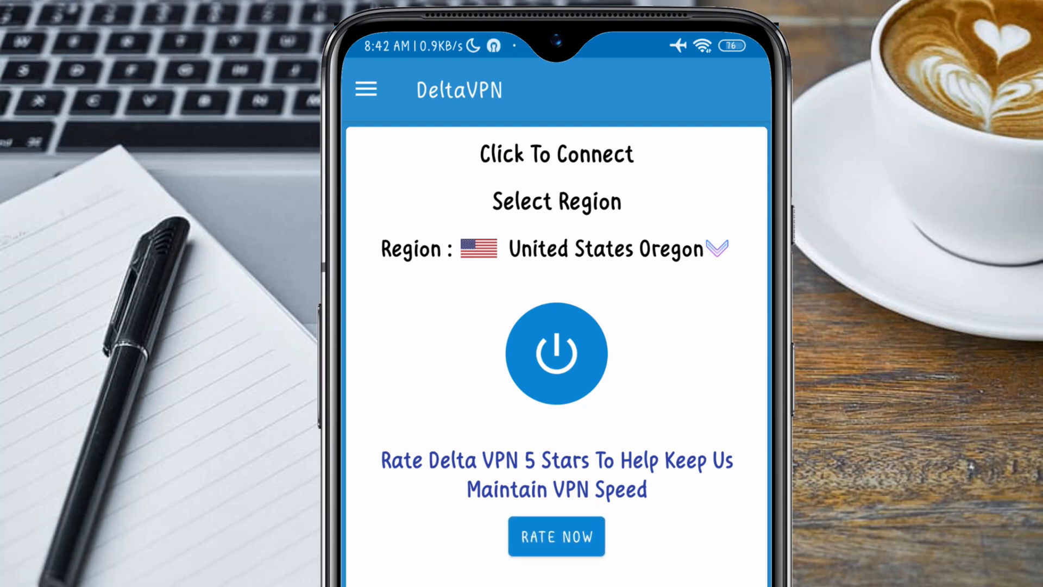
pyautogui.click(556, 354)
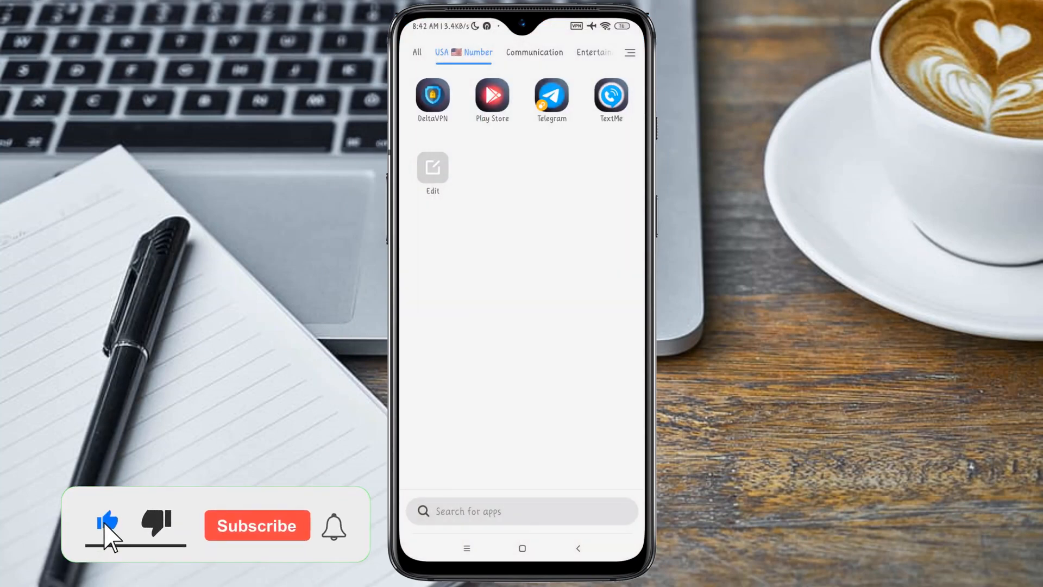
# Launch TextMe, pass the intro slides and choose Create an Account.
pyautogui.click(256, 526)
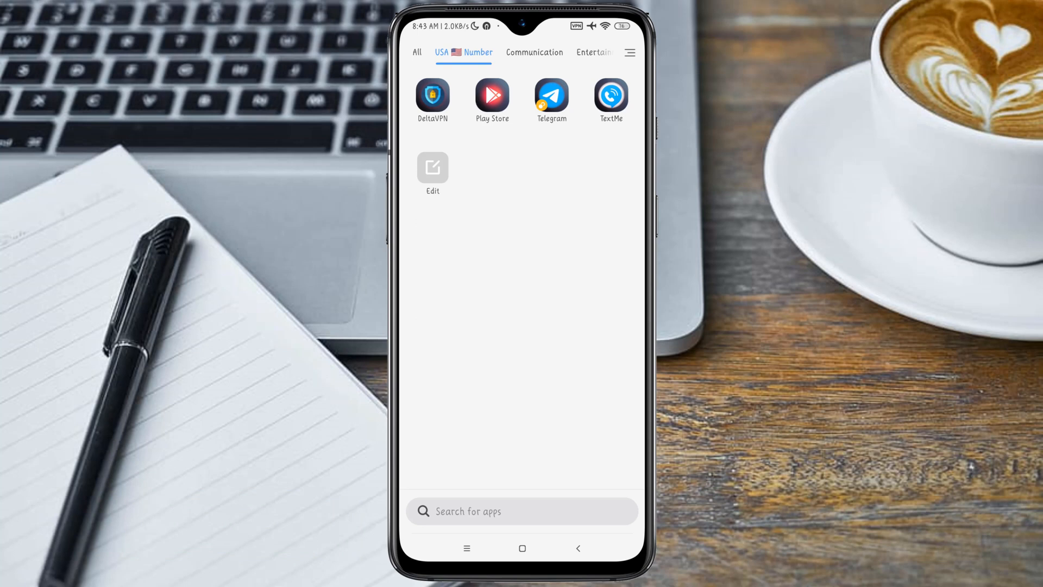
pyautogui.click(609, 95)
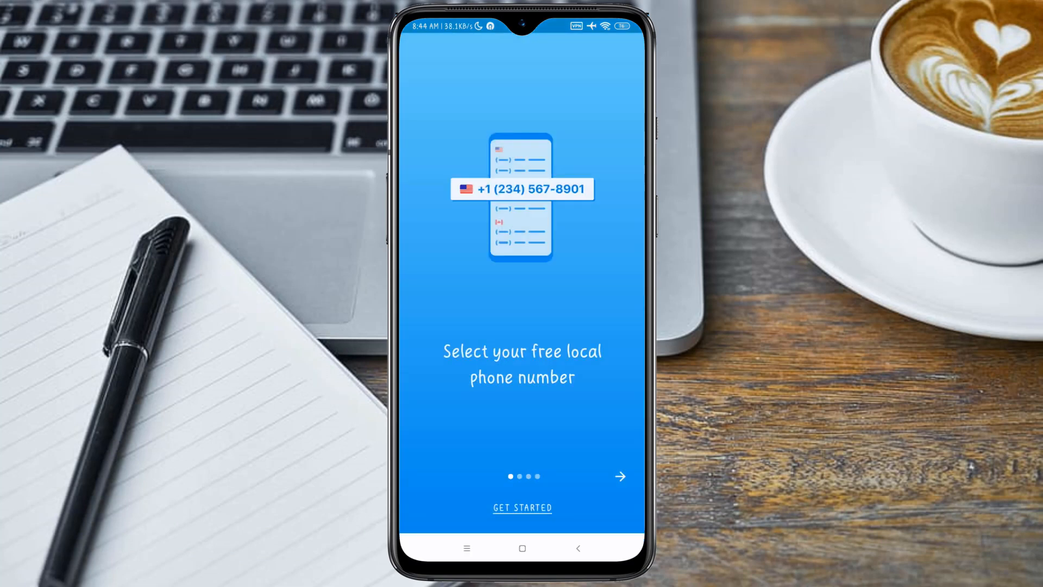
pyautogui.click(522, 507)
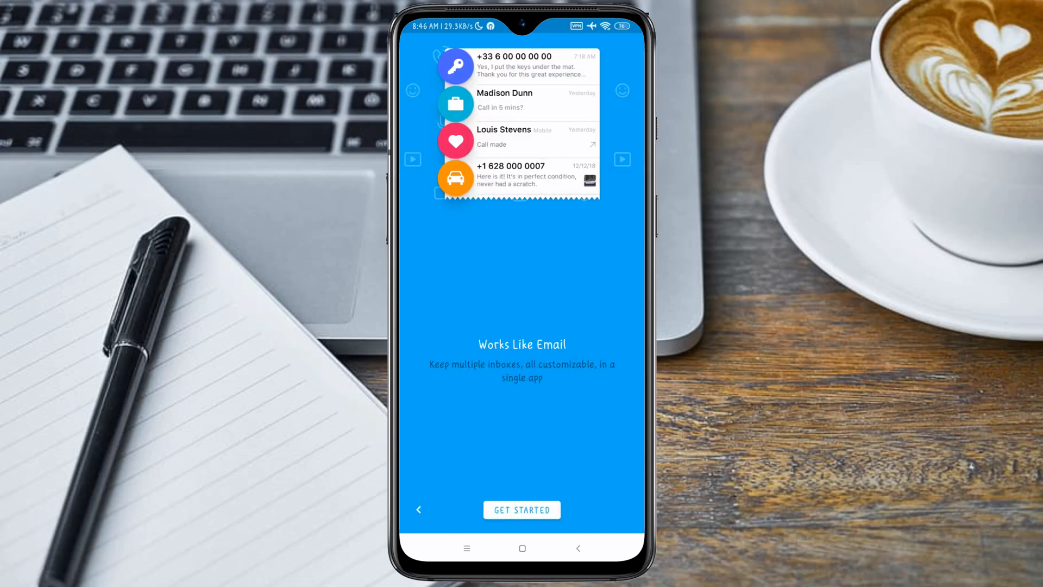
pyautogui.click(522, 510)
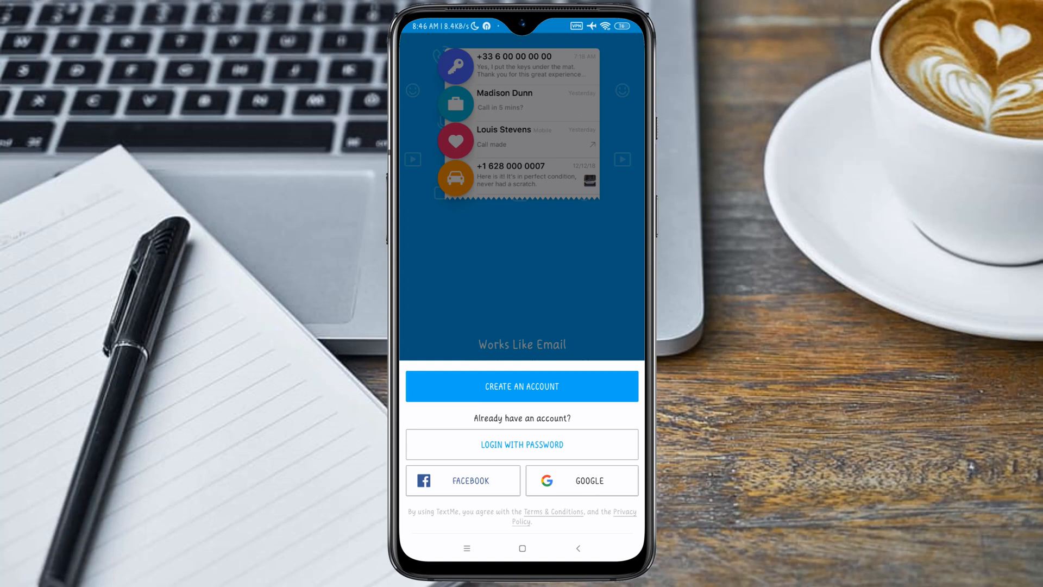
pyautogui.click(521, 385)
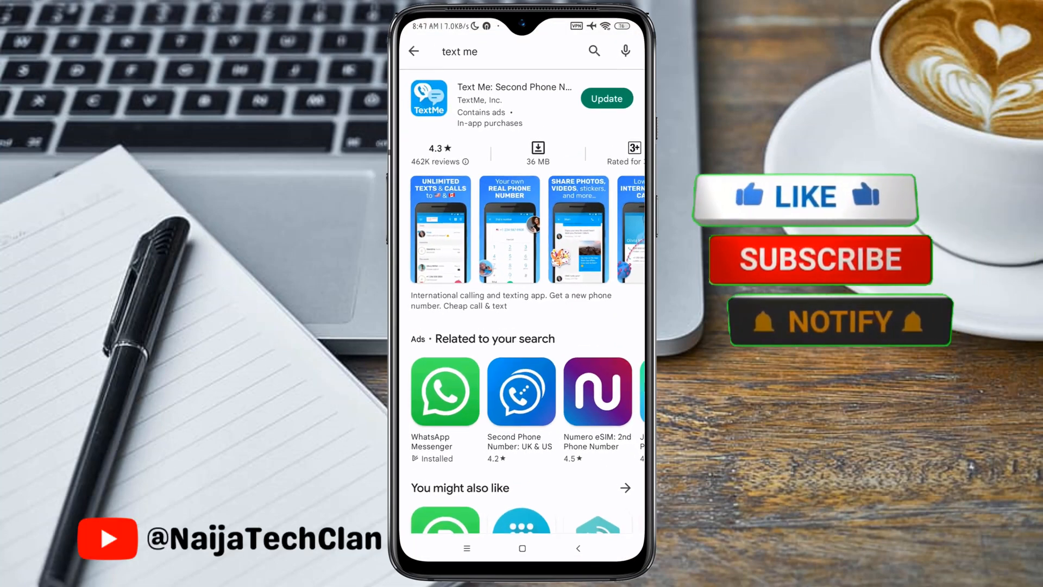
# Update TextMe in the Play Store and launch the updated app.
pyautogui.click(605, 99)
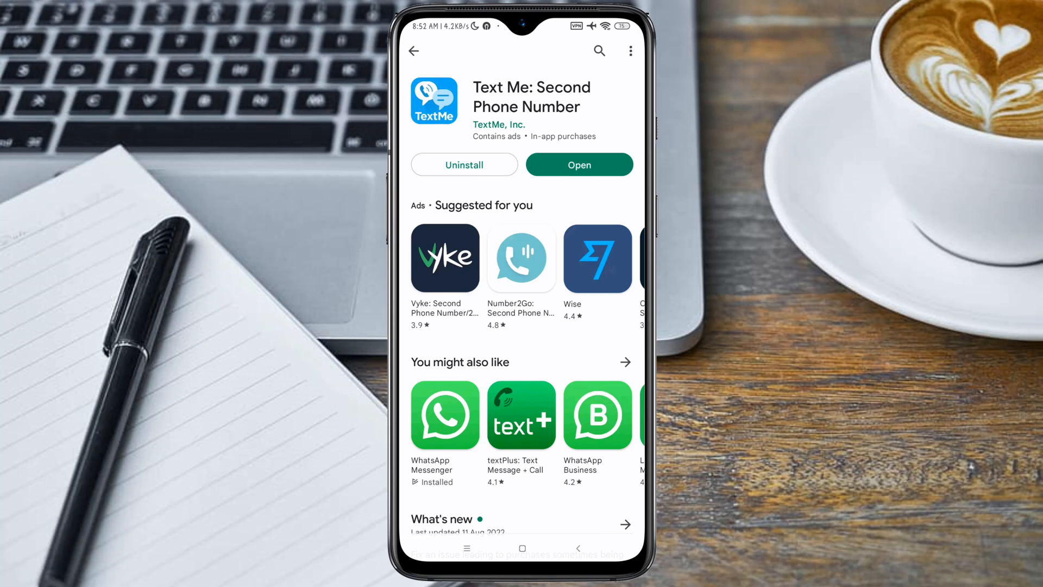
pyautogui.click(579, 164)
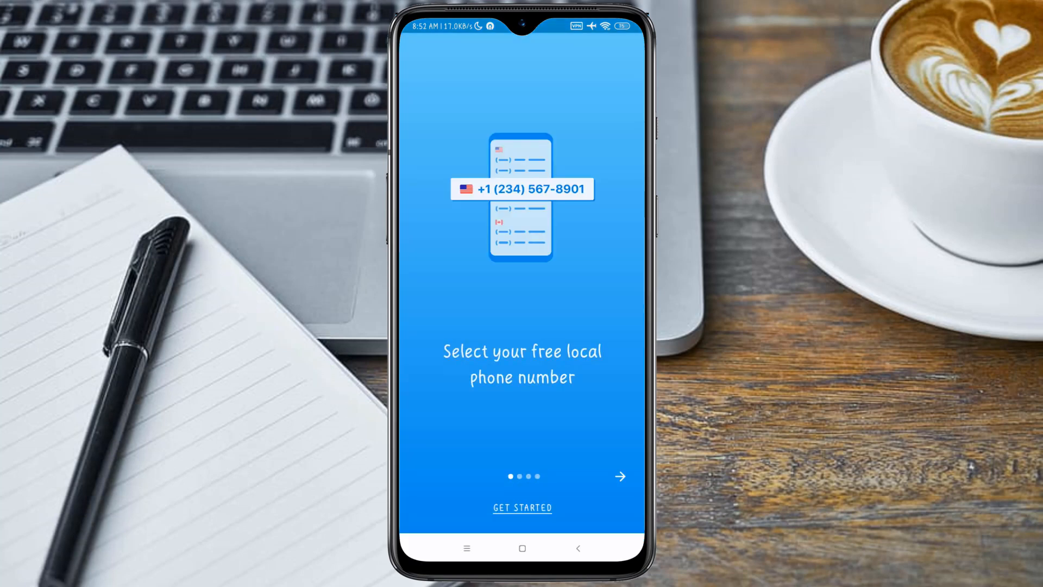
pyautogui.click(522, 508)
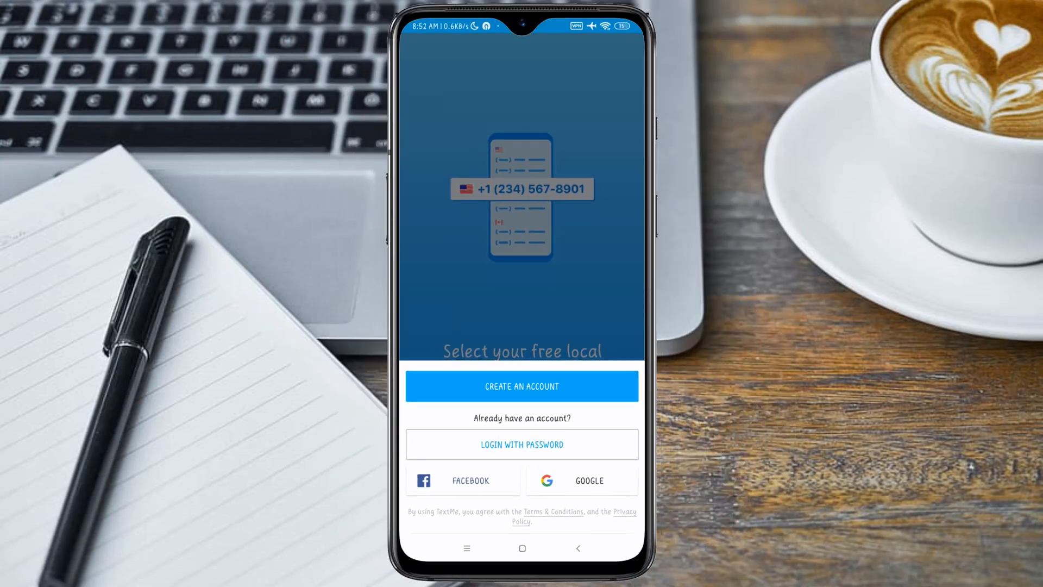
pyautogui.click(522, 386)
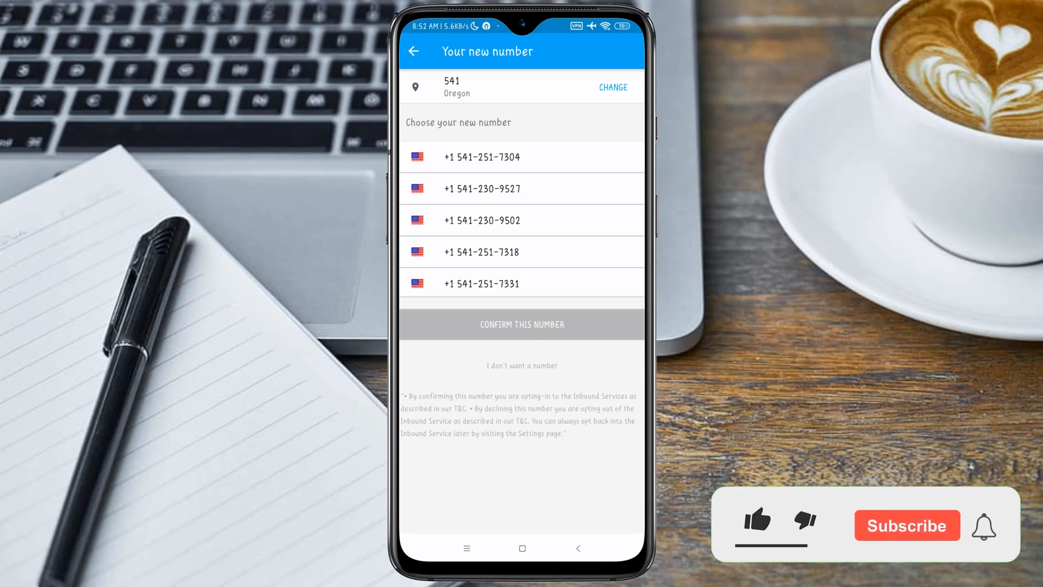
pyautogui.click(758, 523)
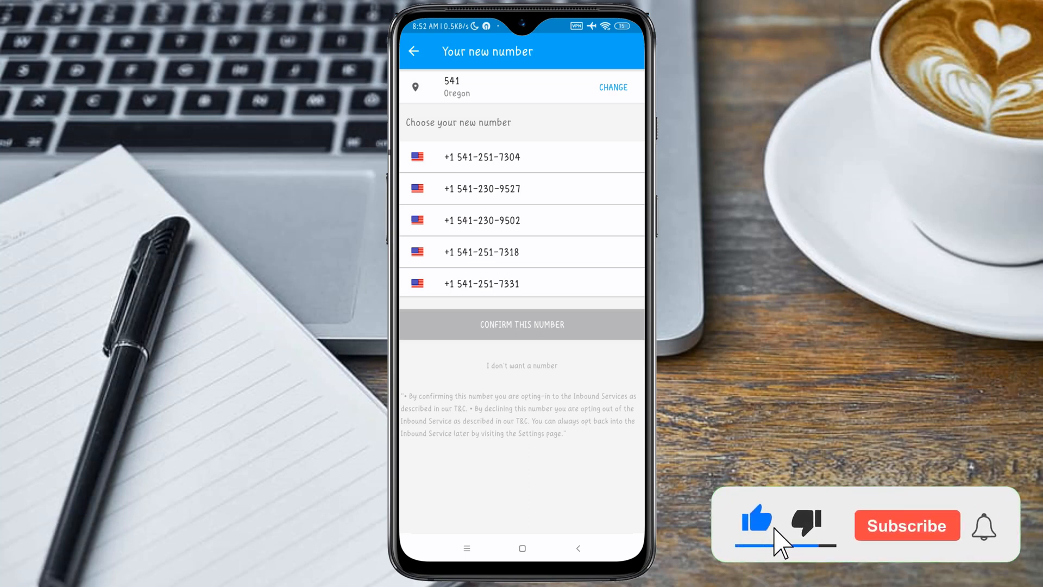
pyautogui.click(906, 526)
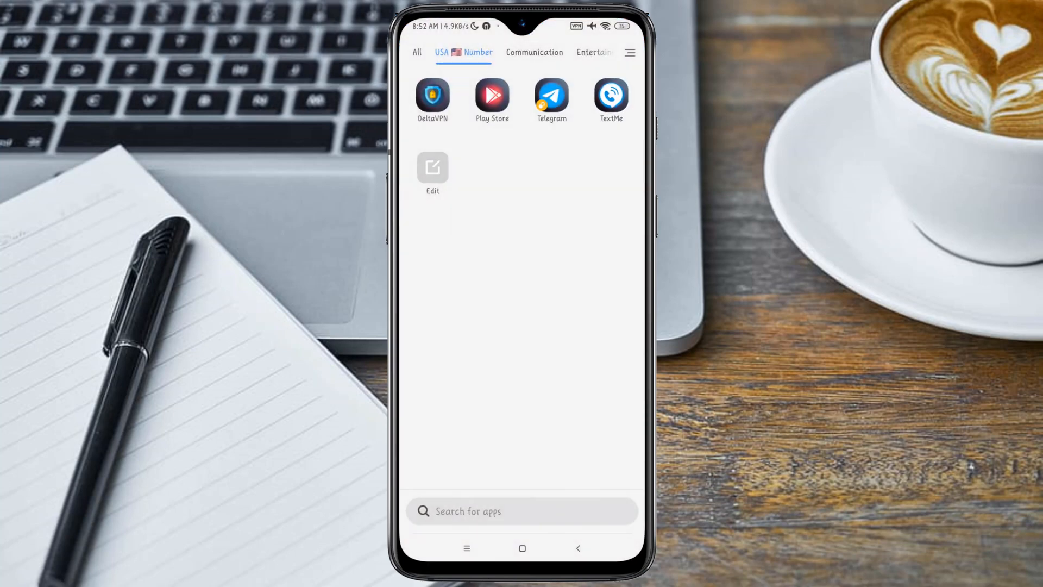
pyautogui.click(551, 96)
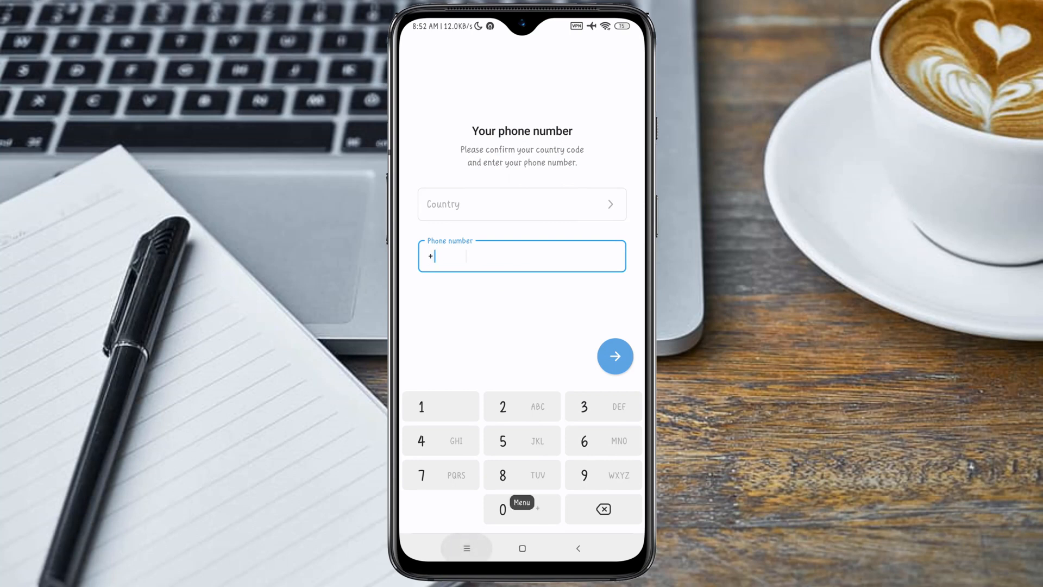
pyautogui.click(614, 356)
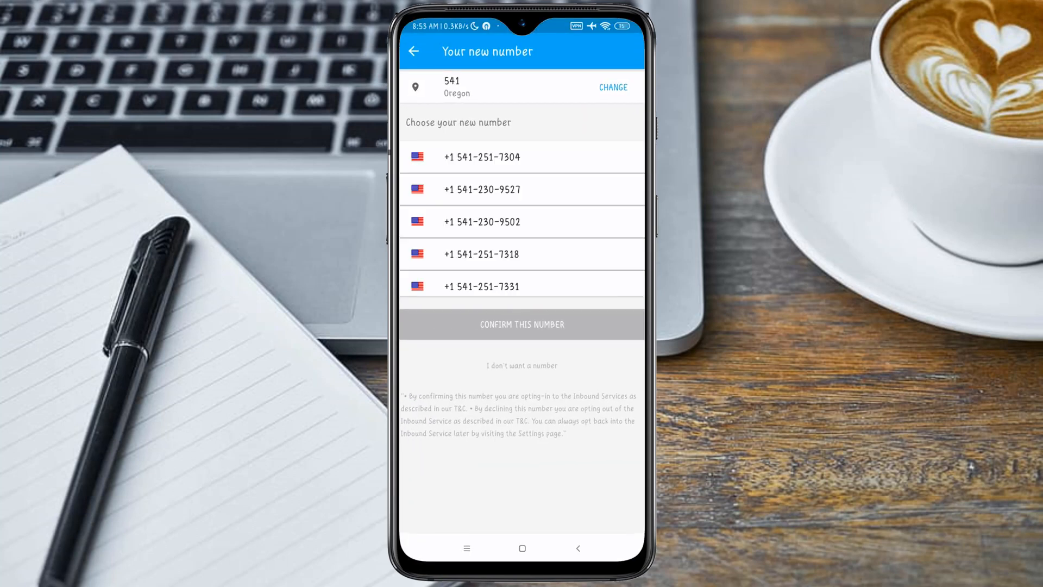
pyautogui.click(577, 548)
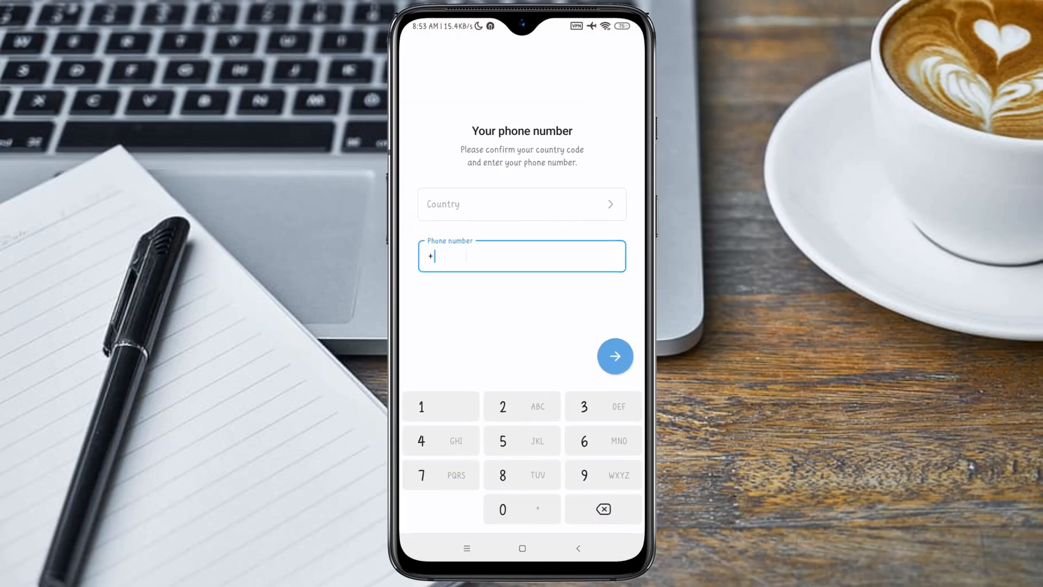
pyautogui.click(421, 407)
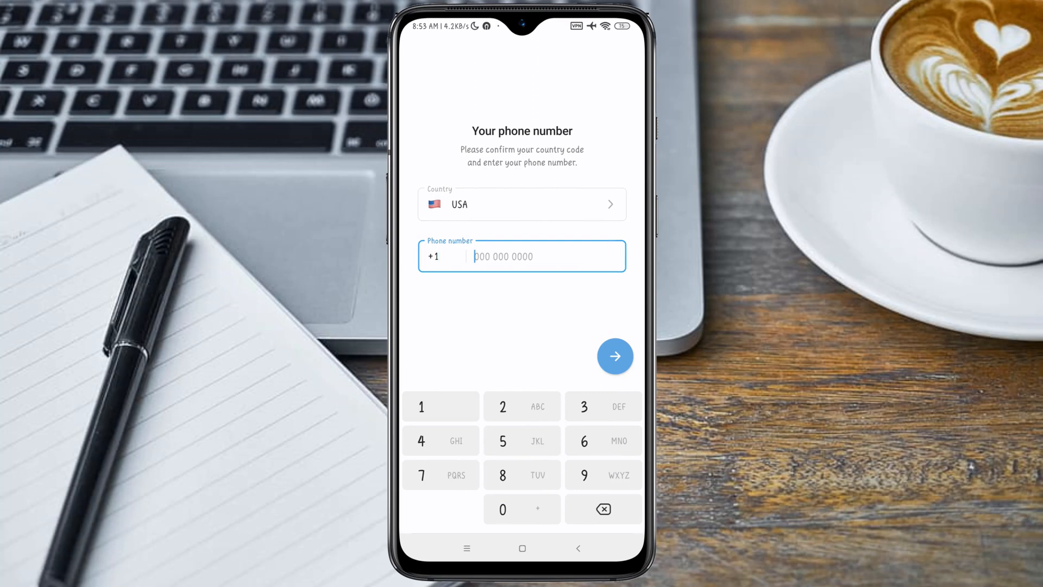
pyautogui.write('541 251')
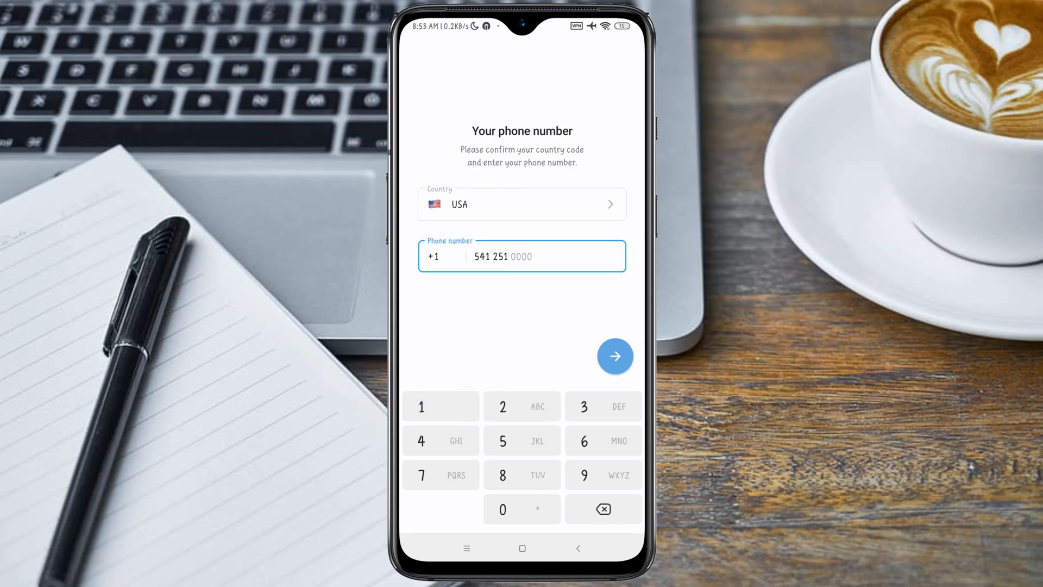
pyautogui.write('7304')
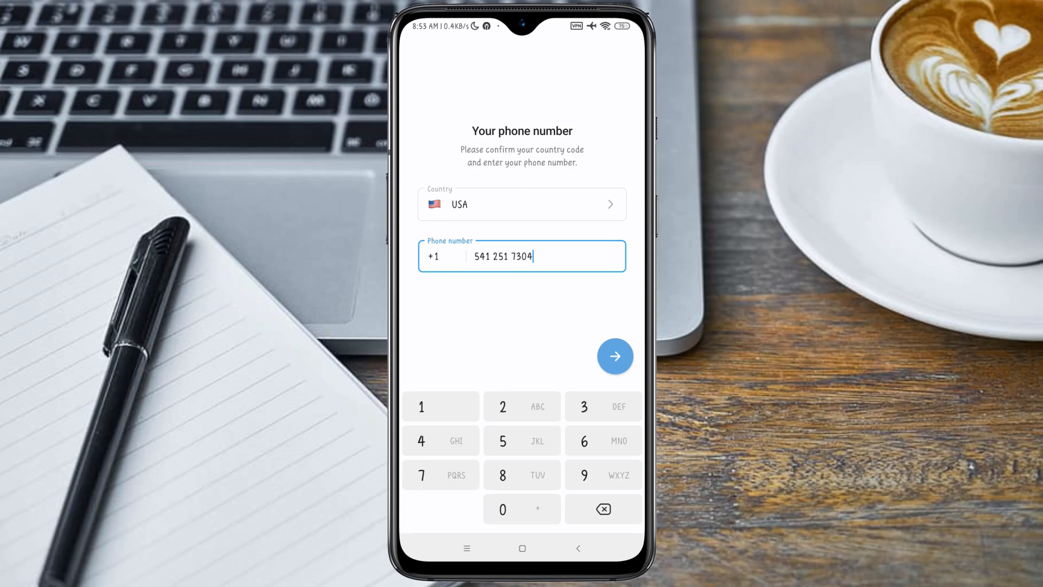
pyautogui.click(615, 355)
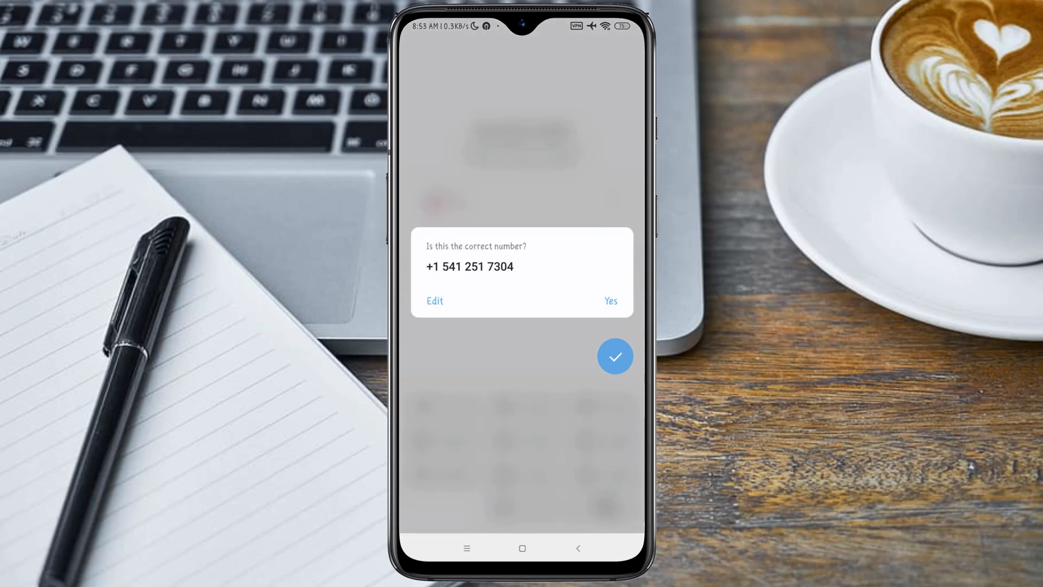
pyautogui.click(610, 301)
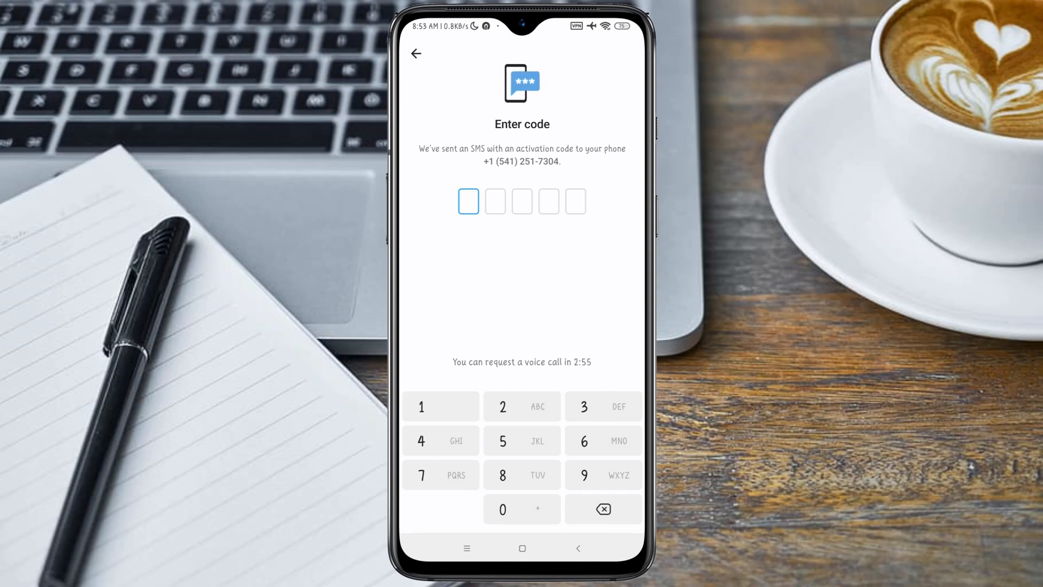
pyautogui.click(416, 54)
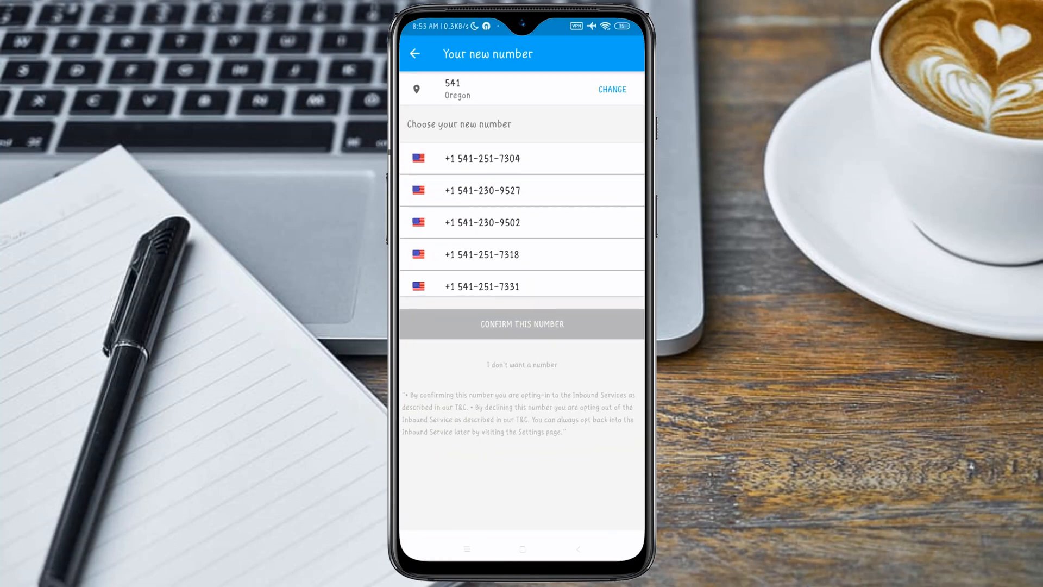
pyautogui.click(612, 87)
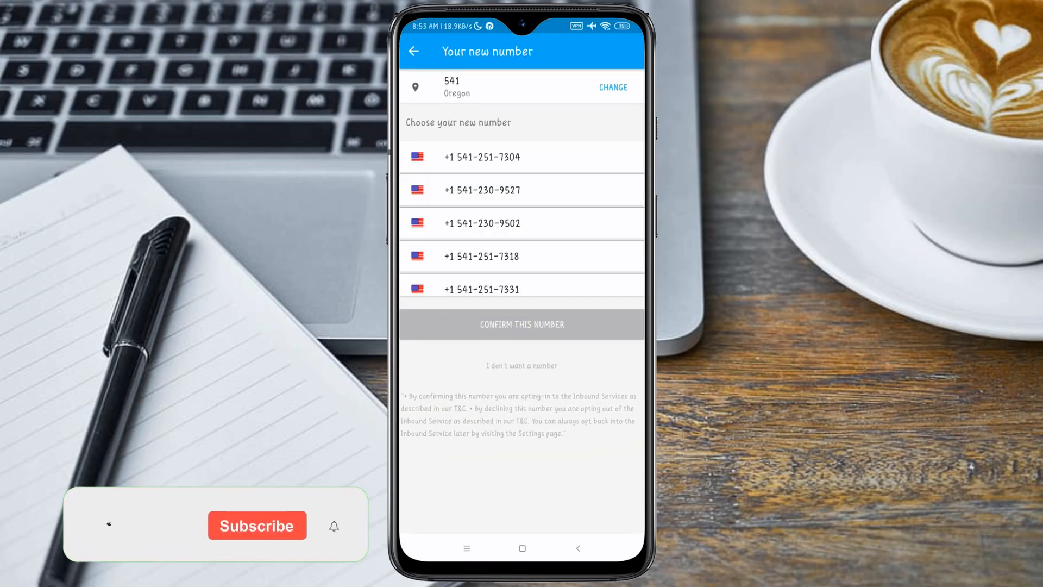
pyautogui.click(521, 157)
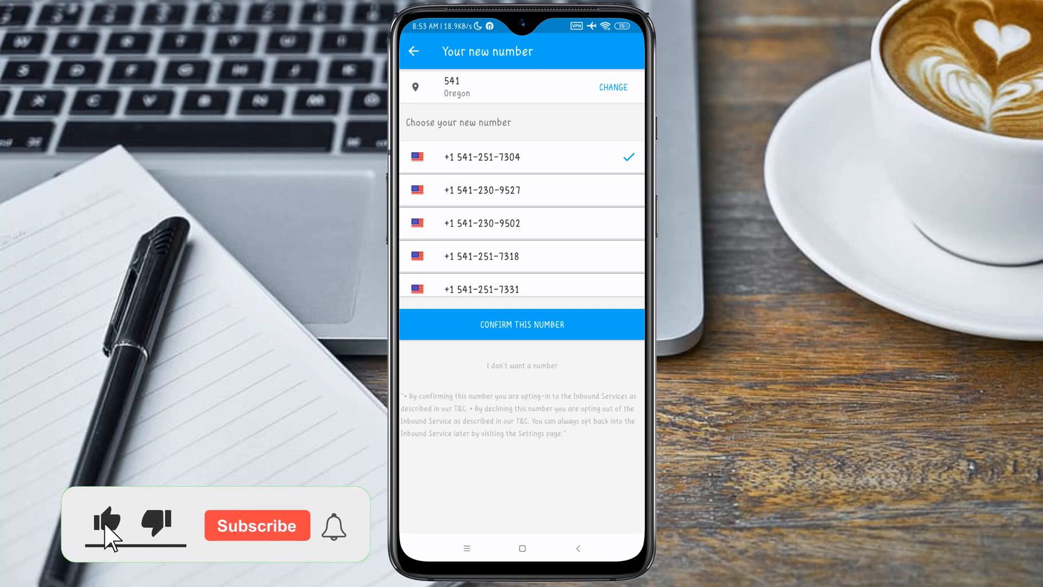
pyautogui.click(256, 526)
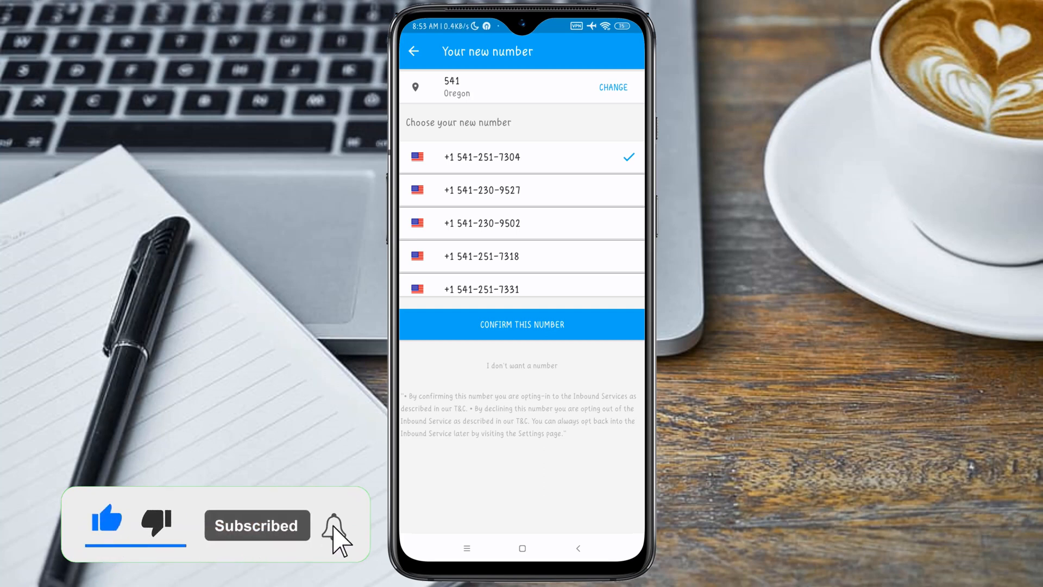
pyautogui.click(522, 324)
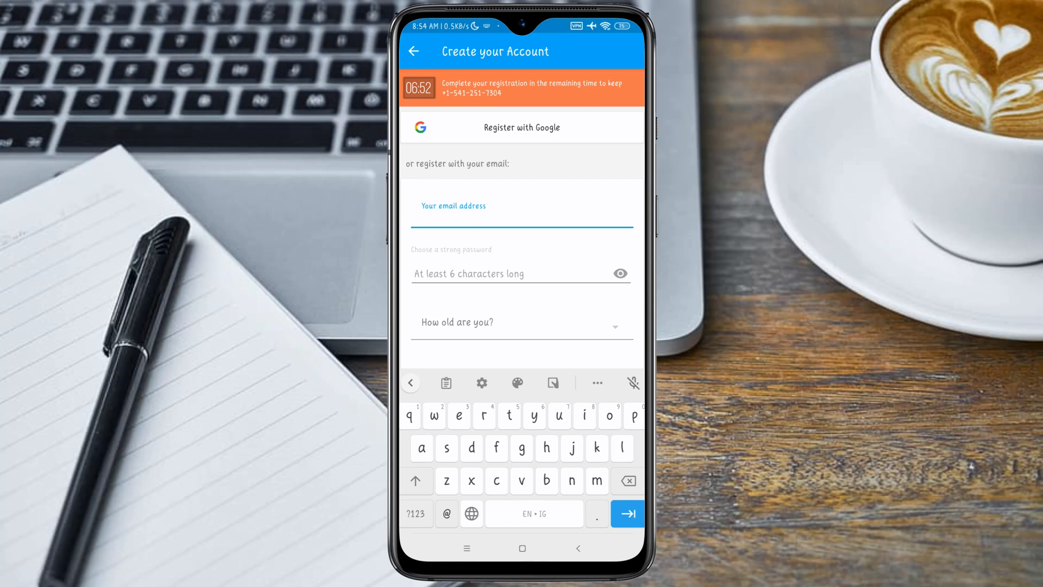
# Fill the registration email with the naijatech address and adjust it before the @ part.
pyautogui.click(522, 216)
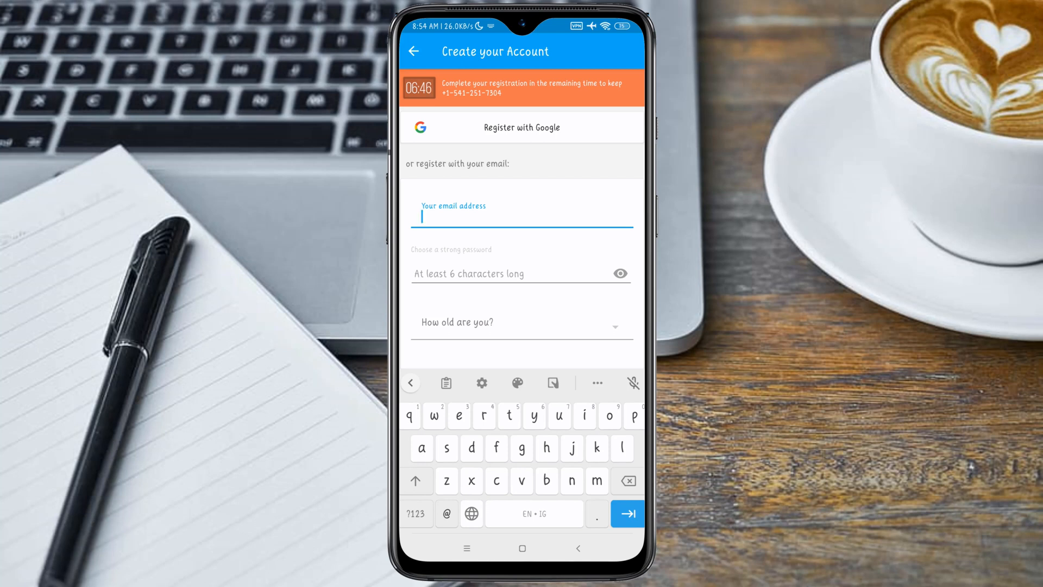
pyautogui.write('naija')
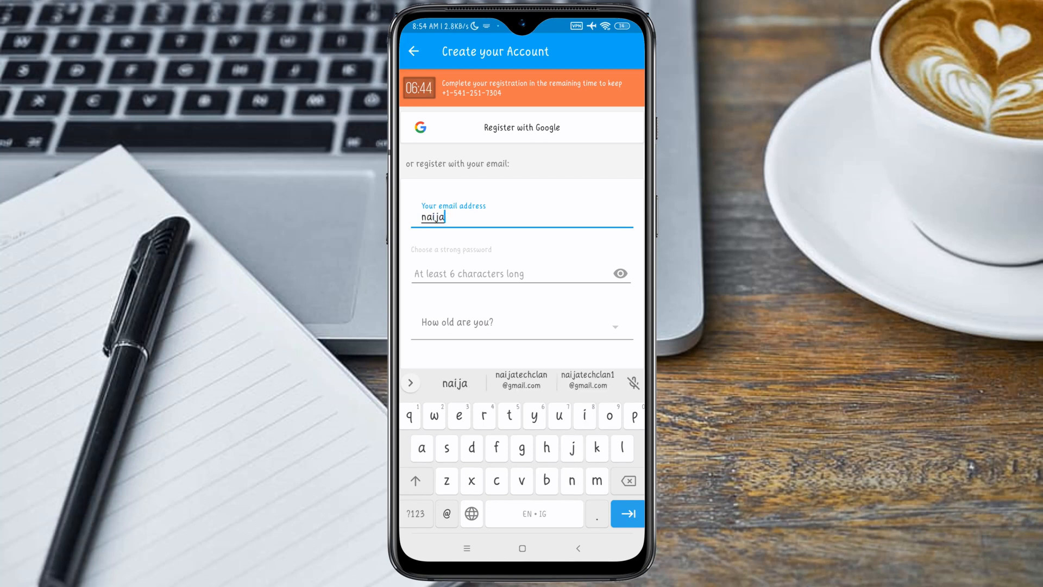
pyautogui.write('tech')
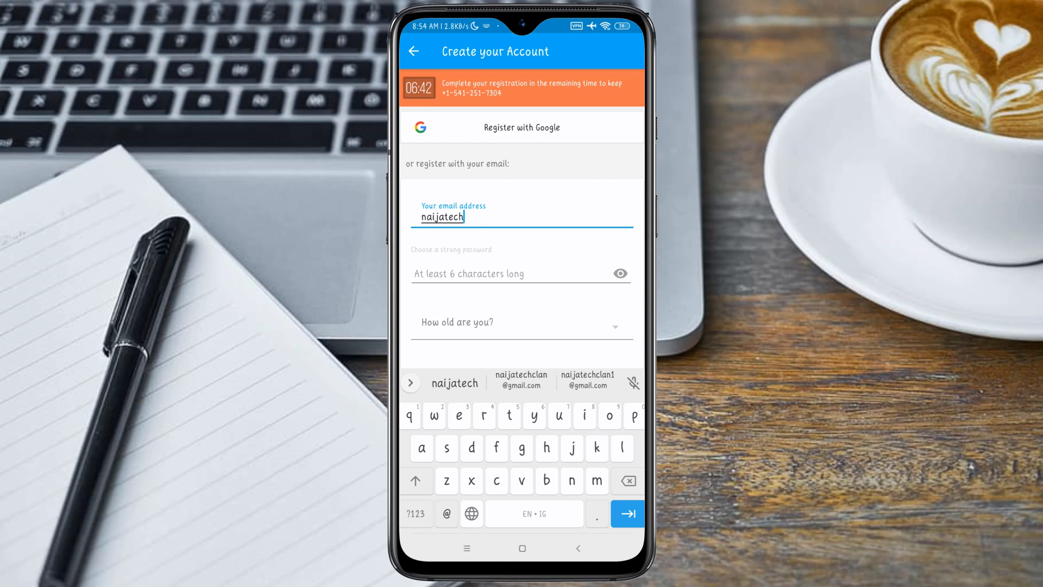
pyautogui.click(521, 383)
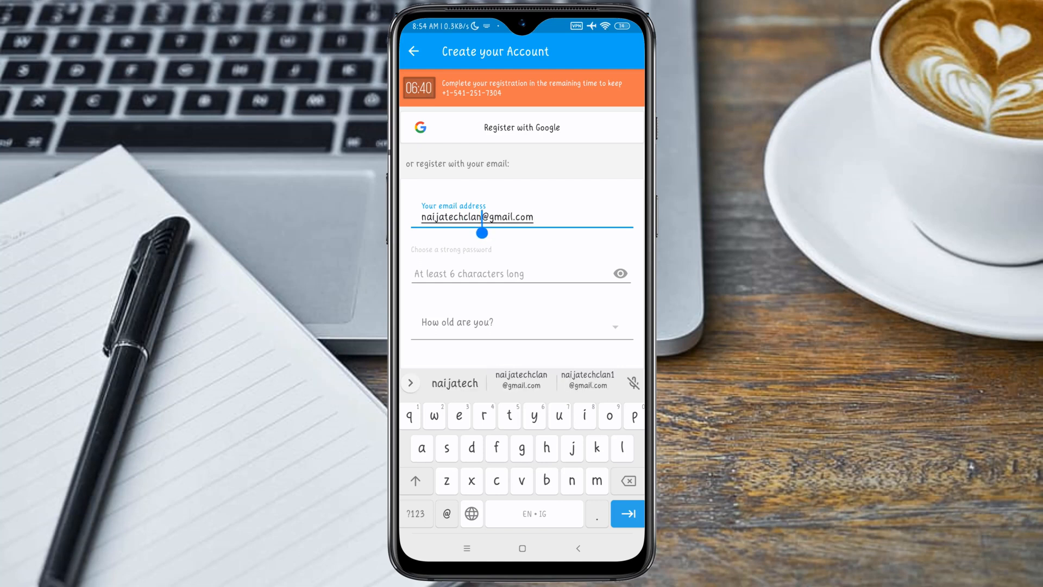
pyautogui.click(415, 513)
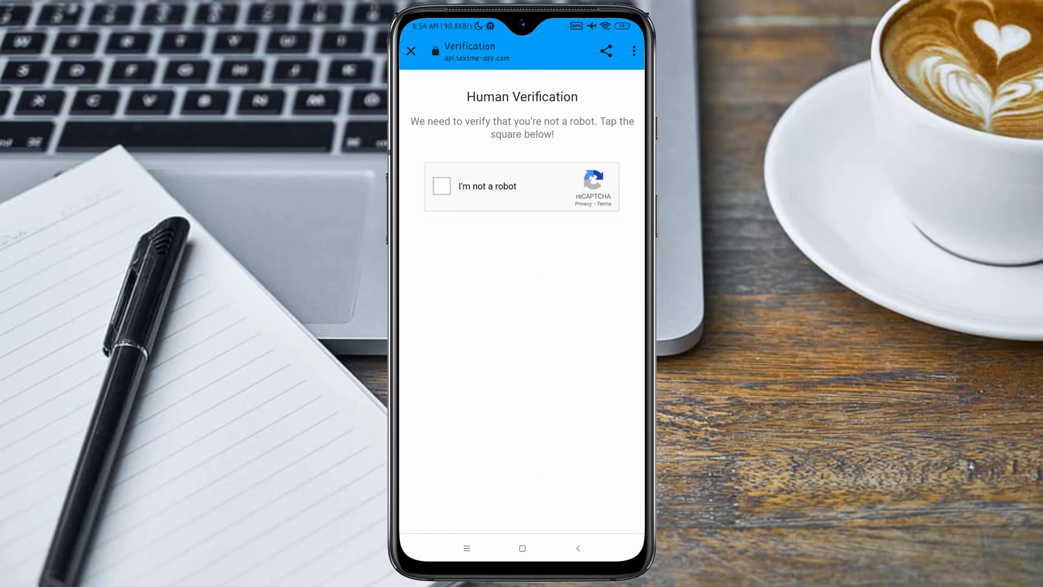
# Pass the not-a-robot check, submit the TextMe registration and bring up recent apps.
pyautogui.click(442, 185)
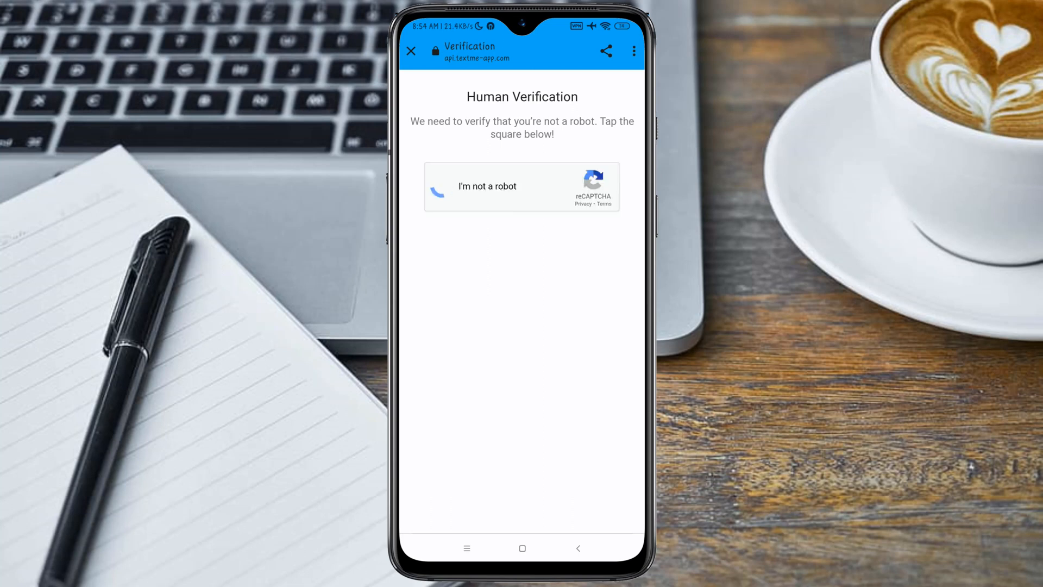
pyautogui.click(437, 191)
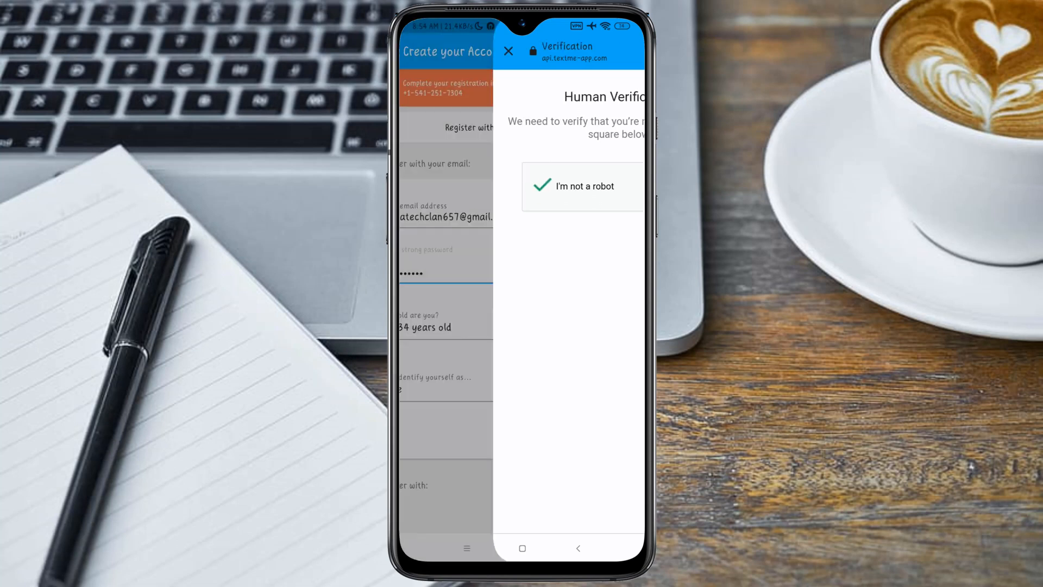
pyautogui.click(580, 186)
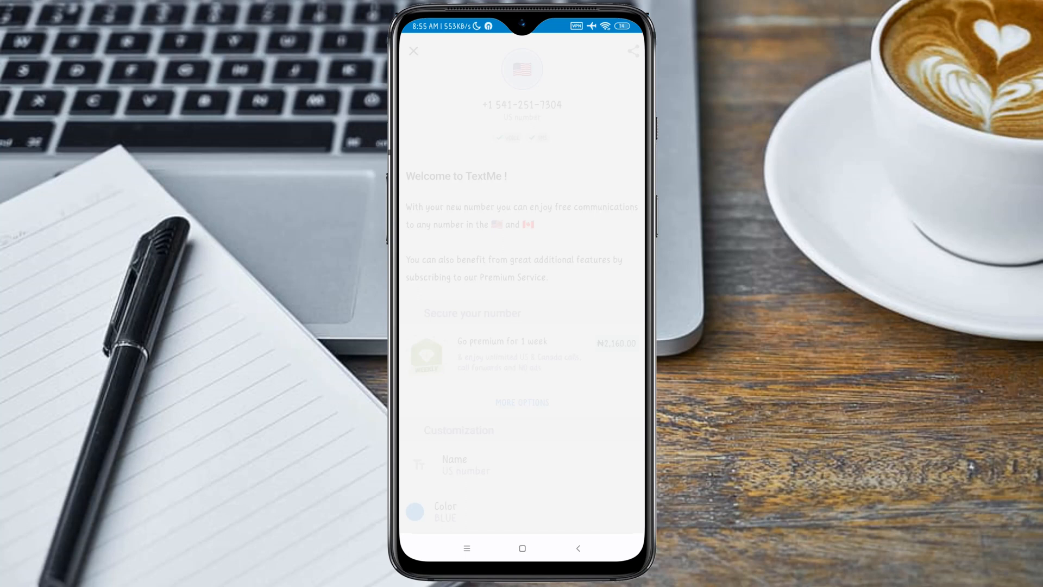
pyautogui.click(413, 51)
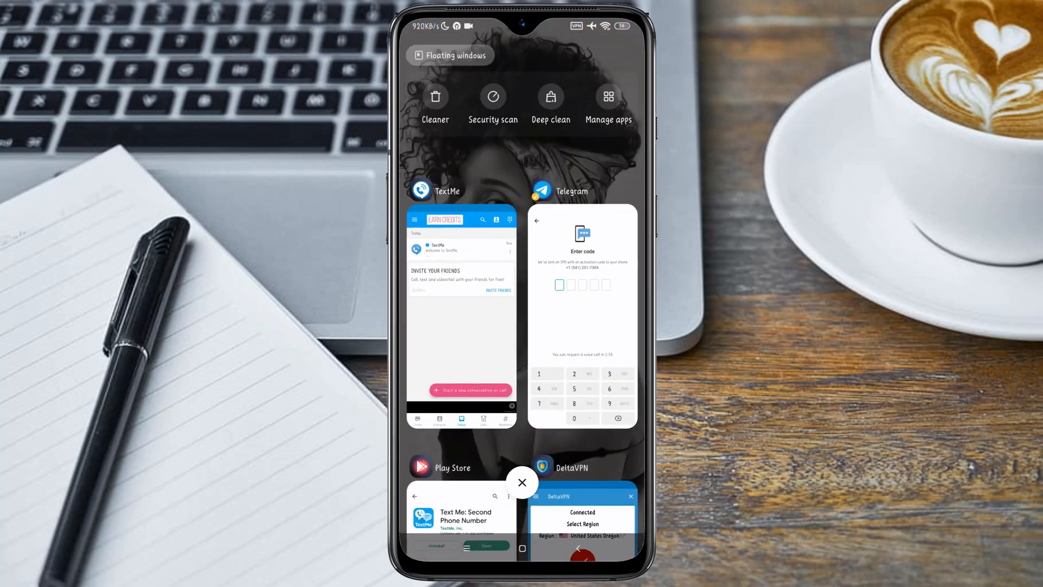
# Return to Telegram's code screen and request a voice call dictating the code.
pyautogui.click(581, 319)
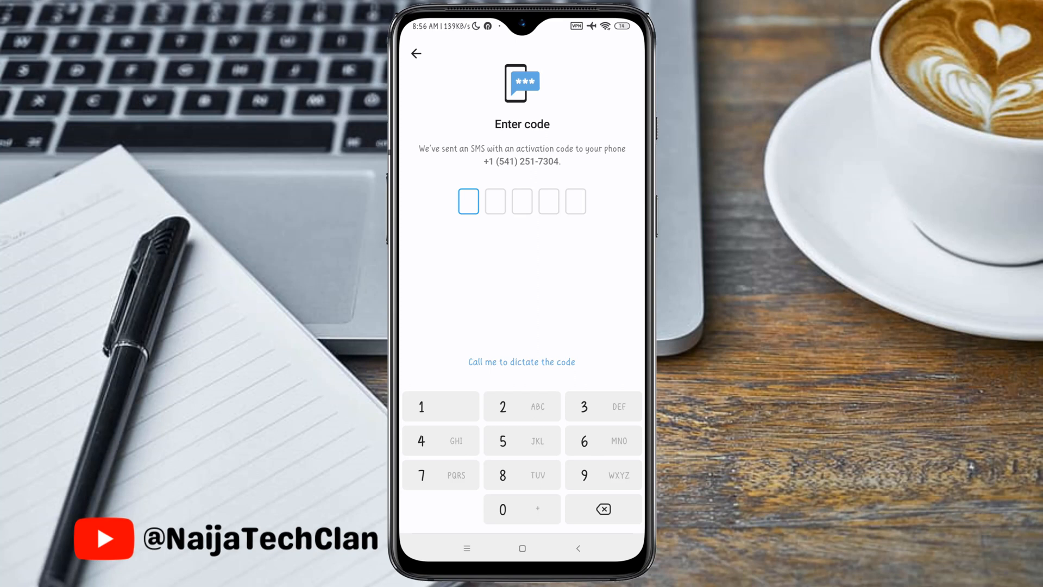
pyautogui.click(521, 361)
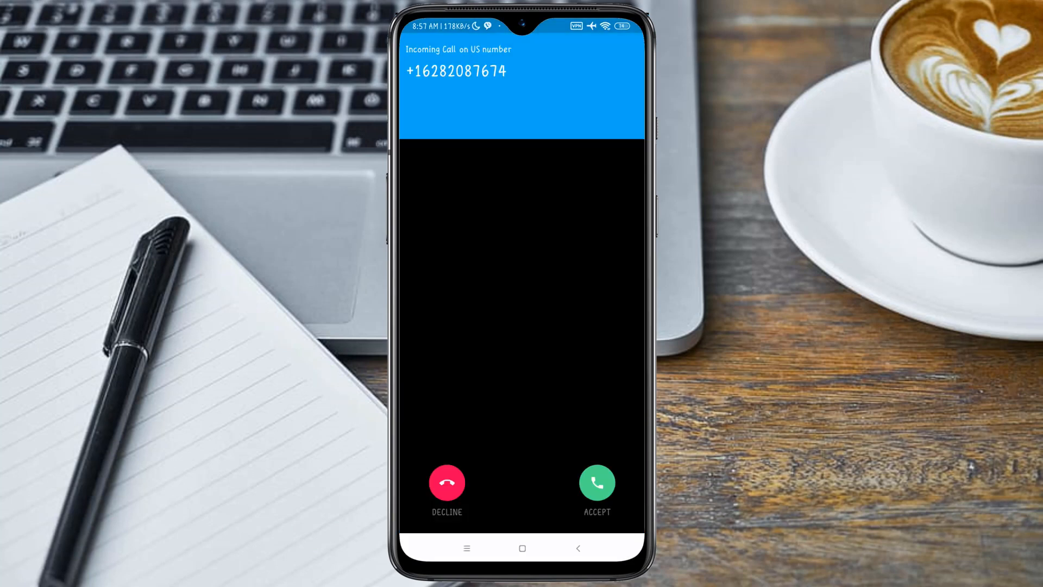
# Answer TextMe's verification call and enter the dictated code in Telegram.
pyautogui.click(597, 481)
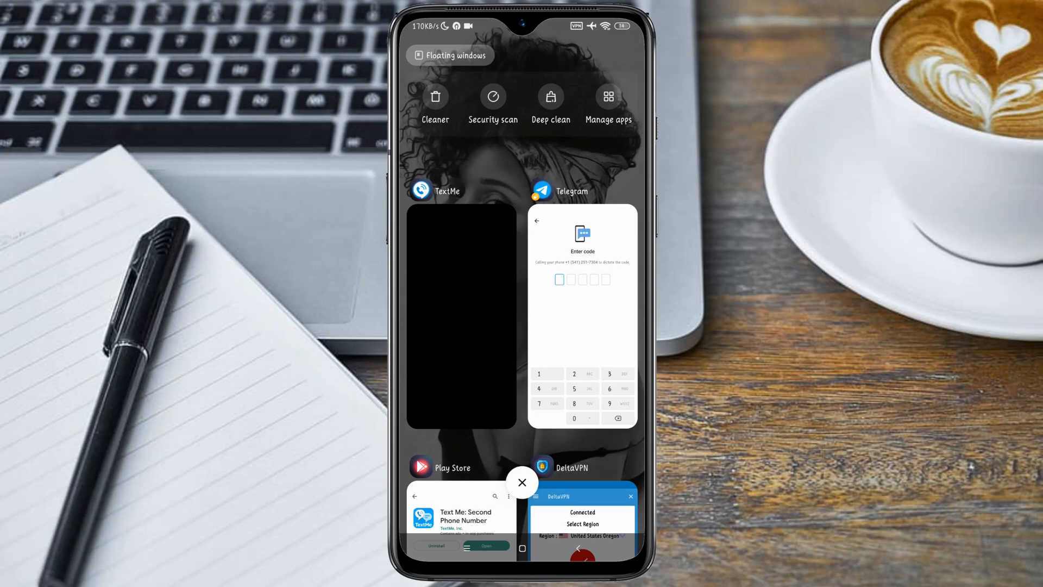
pyautogui.click(582, 313)
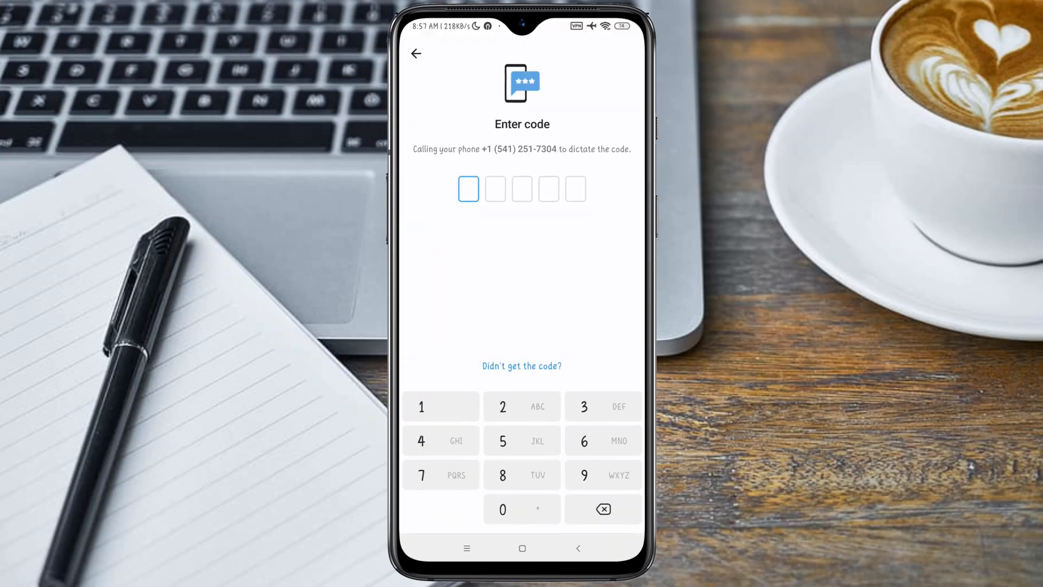
pyautogui.click(584, 475)
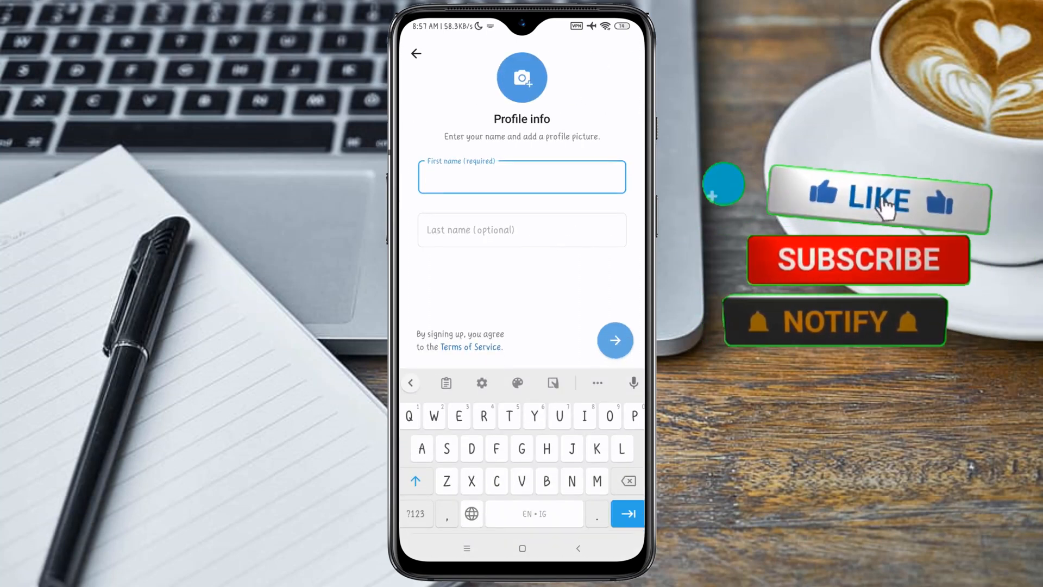
# Save the profile name George NaijaTechClan and finish signing up.
pyautogui.write('George')
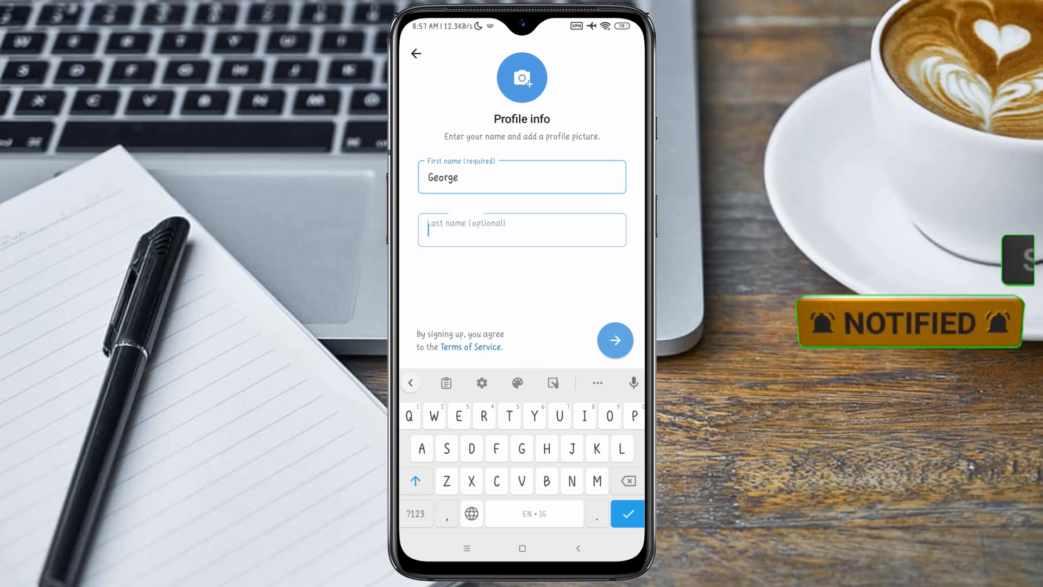
pyautogui.write('Naija')
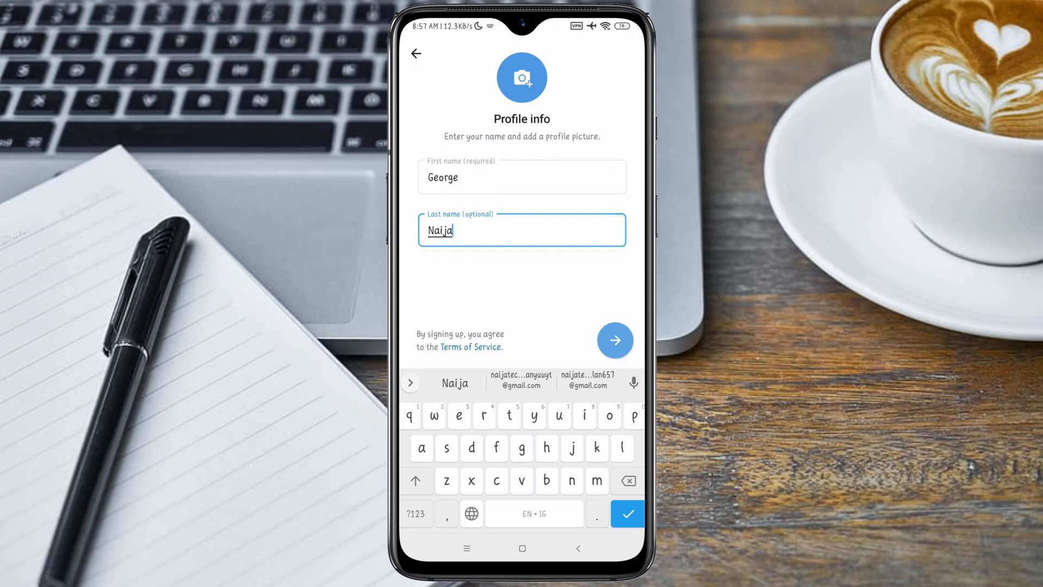
pyautogui.write('TechC')
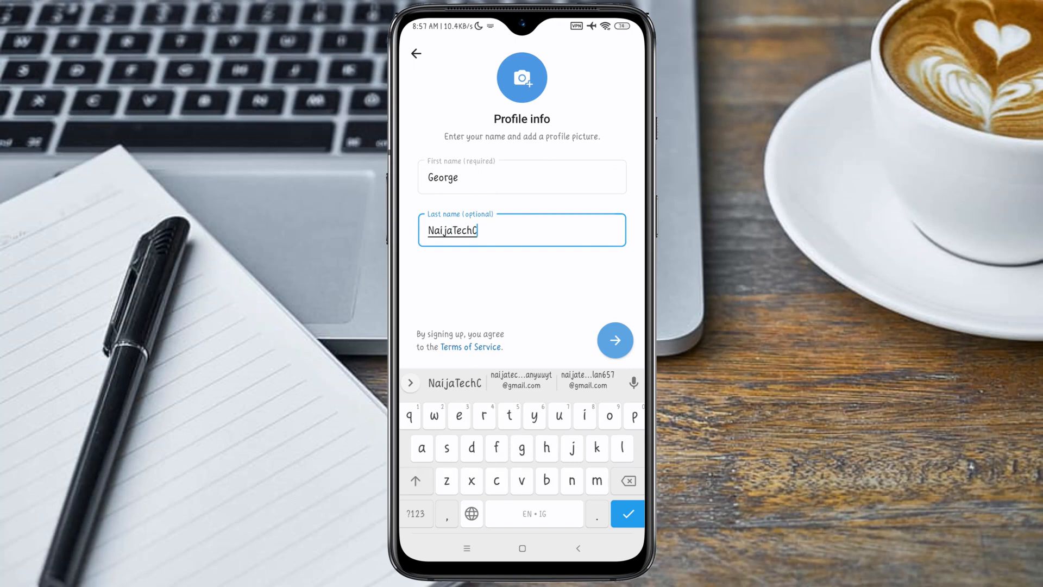
pyautogui.write('lan')
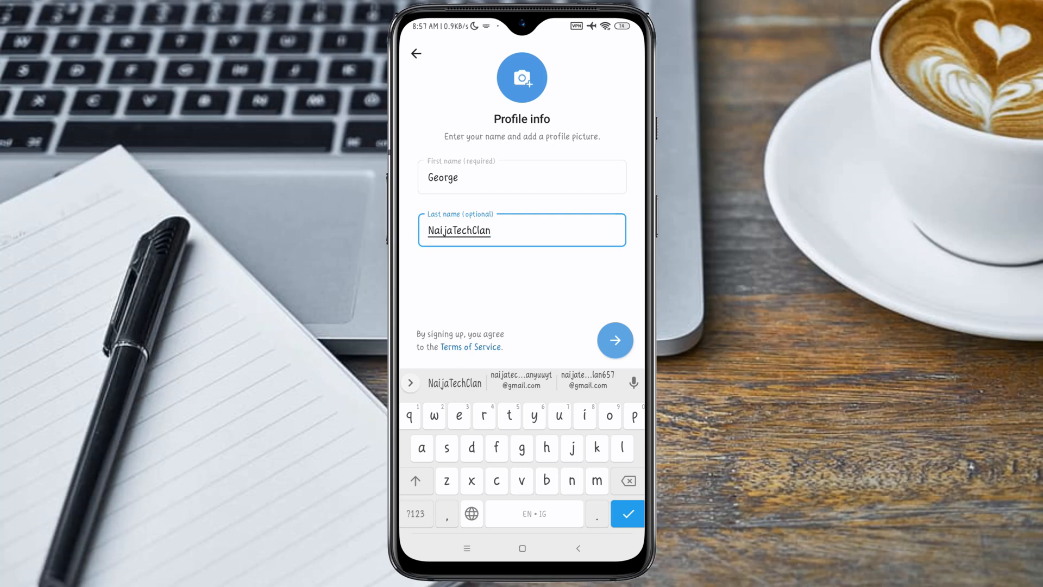
pyautogui.click(615, 340)
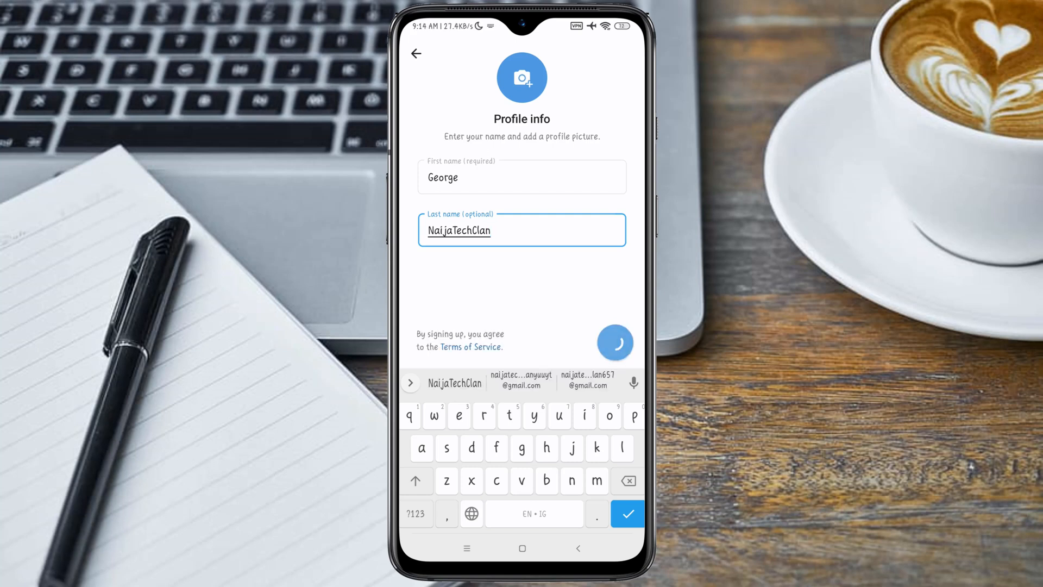
pyautogui.click(615, 343)
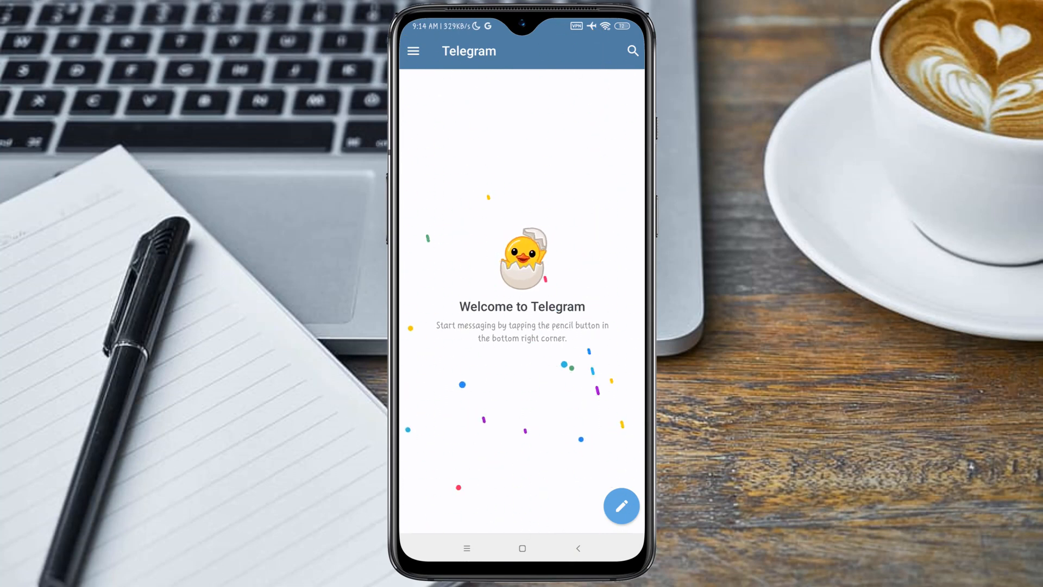
pyautogui.click(621, 507)
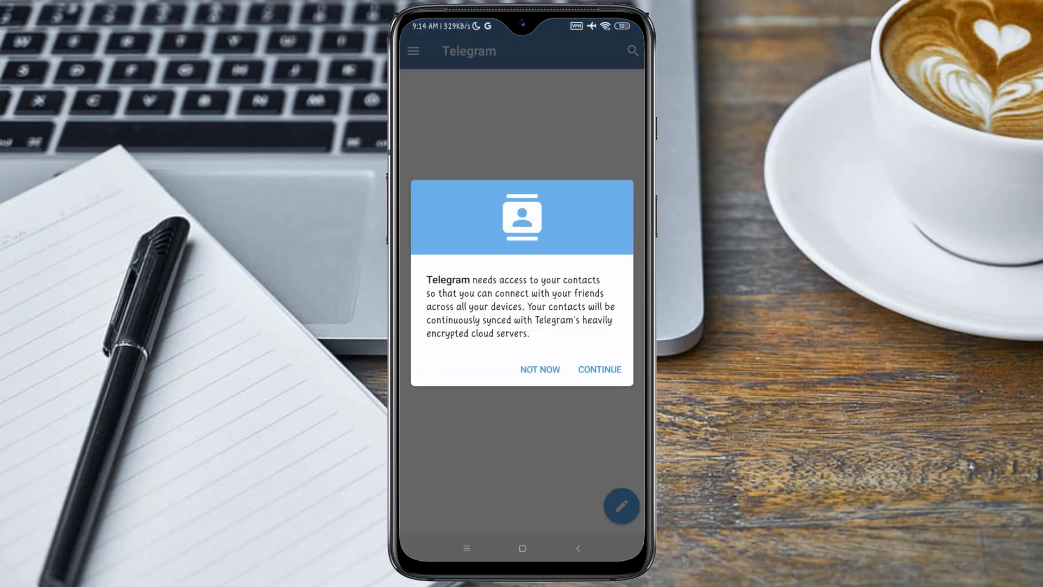
pyautogui.click(540, 370)
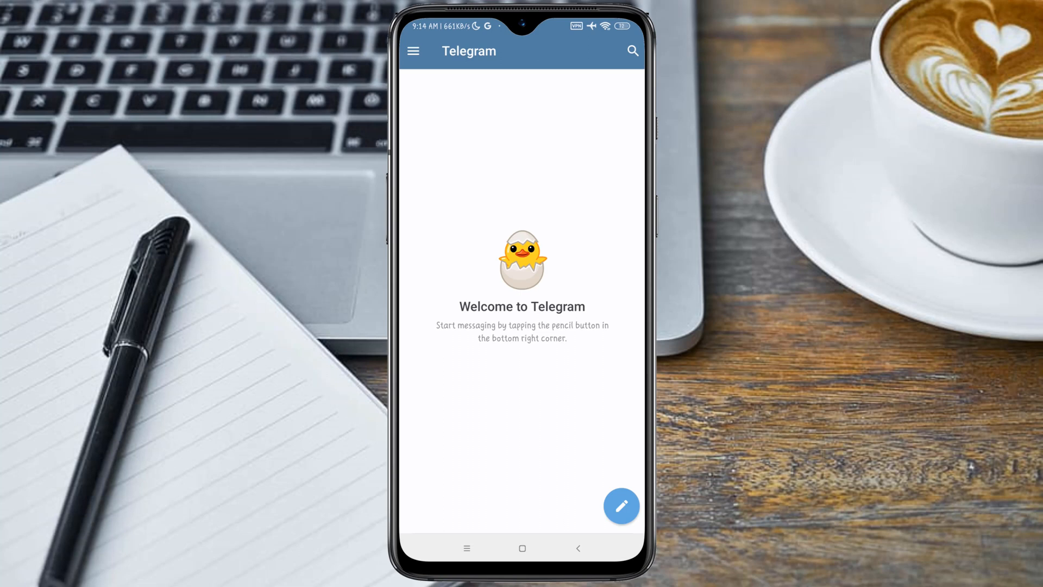
pyautogui.click(413, 51)
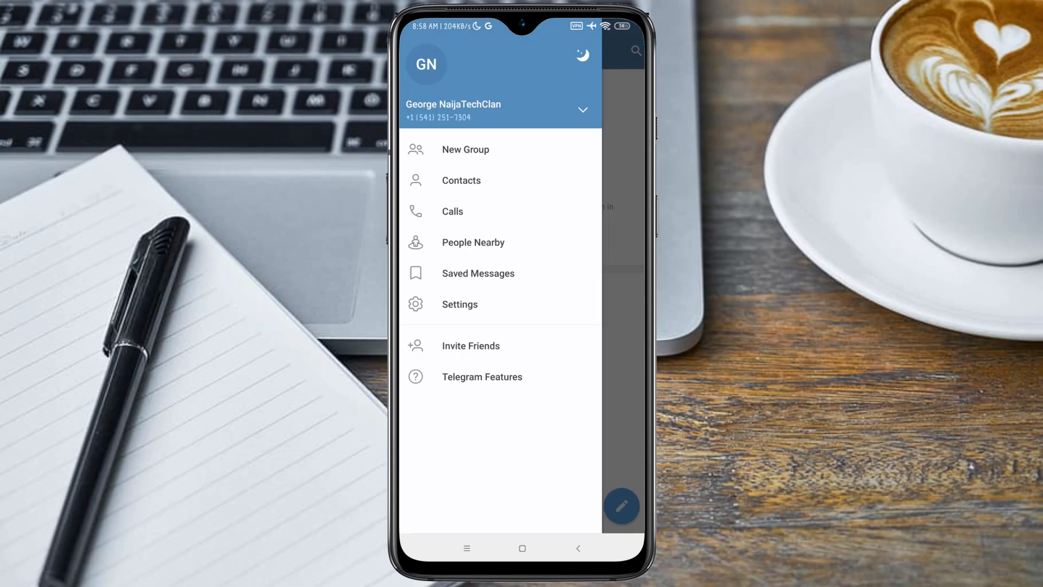
pyautogui.click(583, 109)
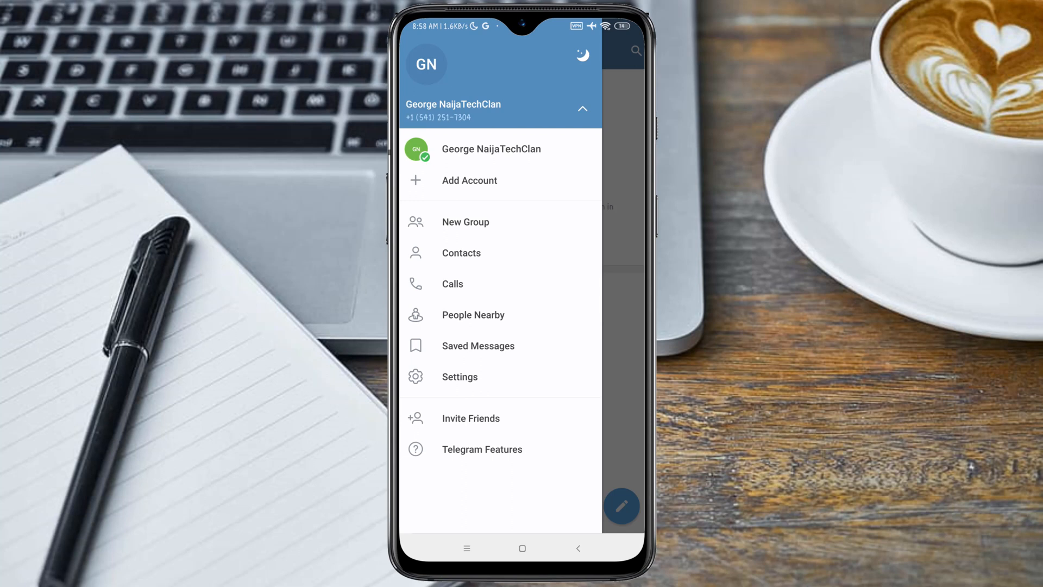